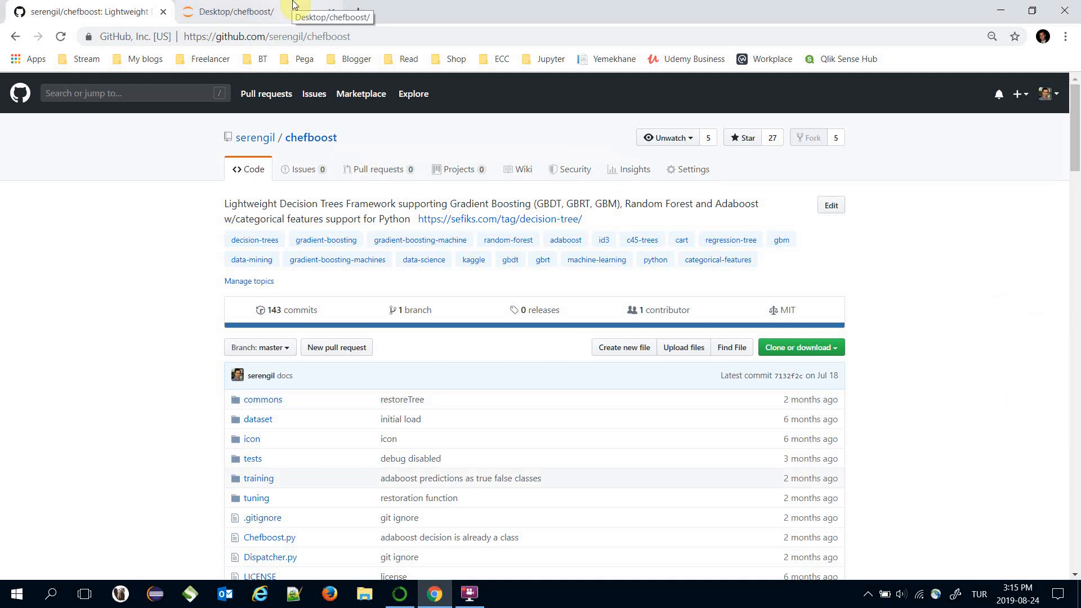
# Step: Create a new Python 3 notebook in the chefboost folder named Dispatcher
pyautogui.click(237, 11)
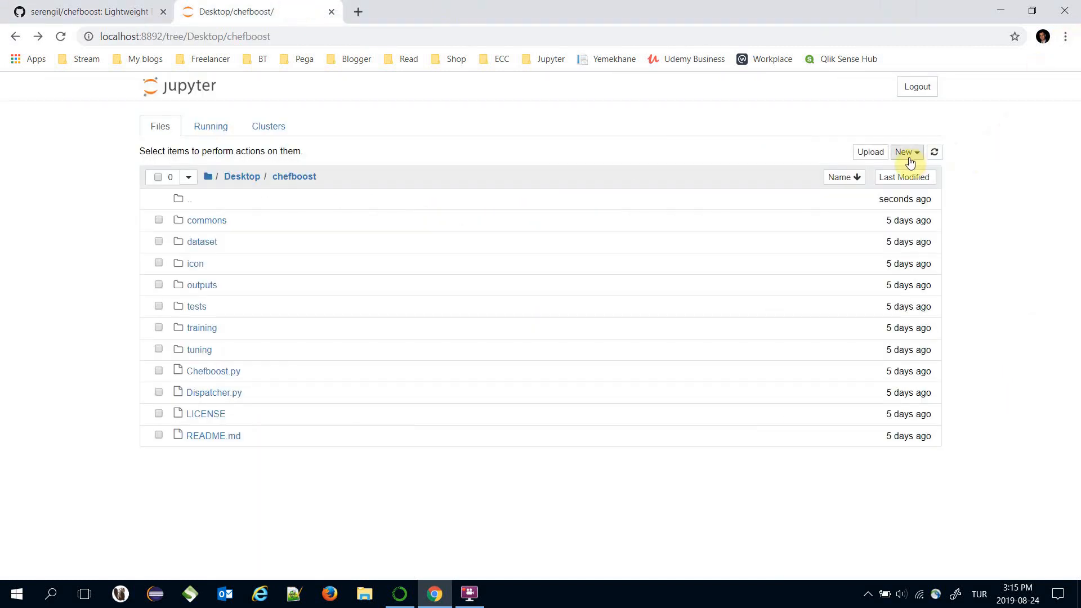
pyautogui.click(906, 151)
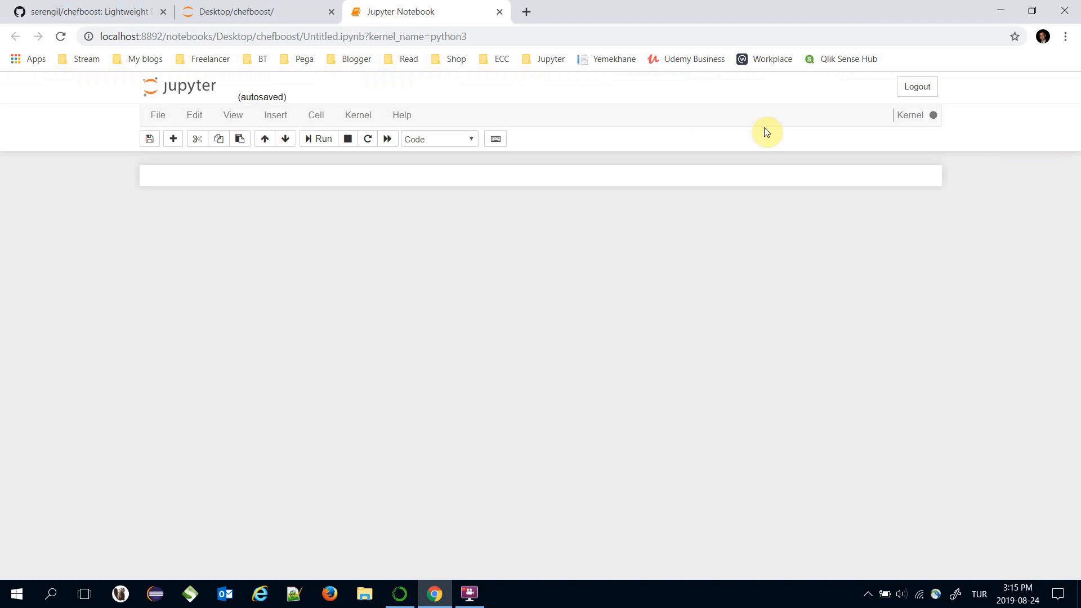
pyautogui.write('D')
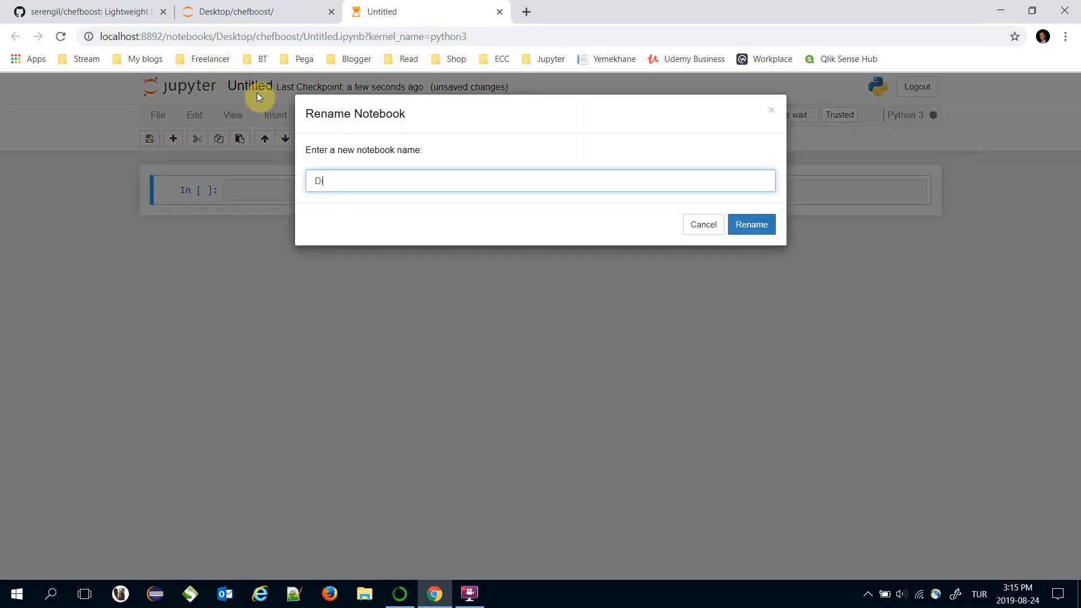
pyautogui.click(751, 224)
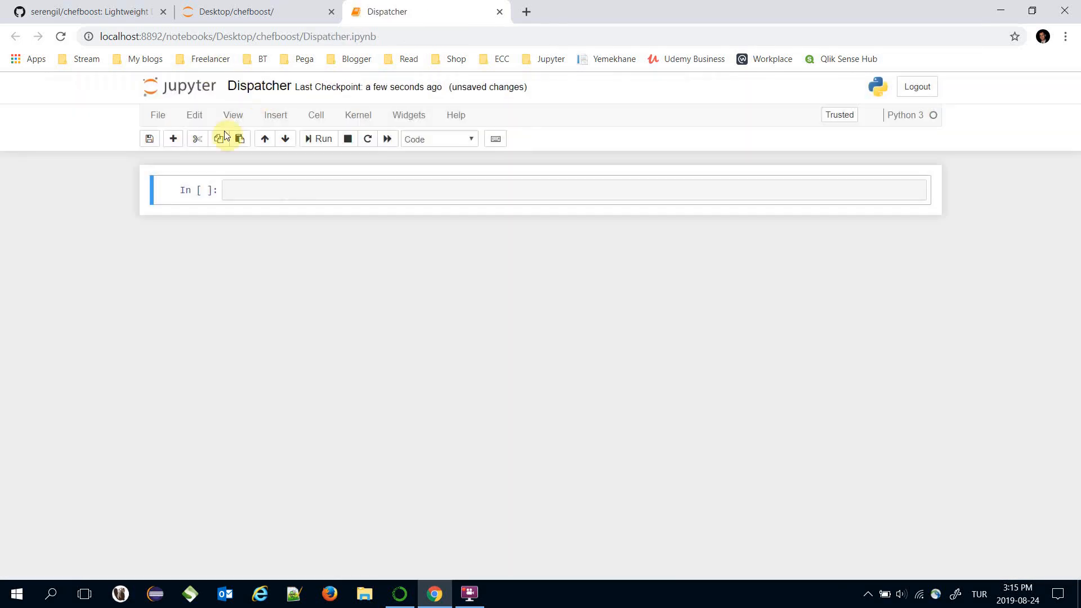
# Step: Run a first cell containing 'import Chefboost as chef'
pyautogui.write('import')
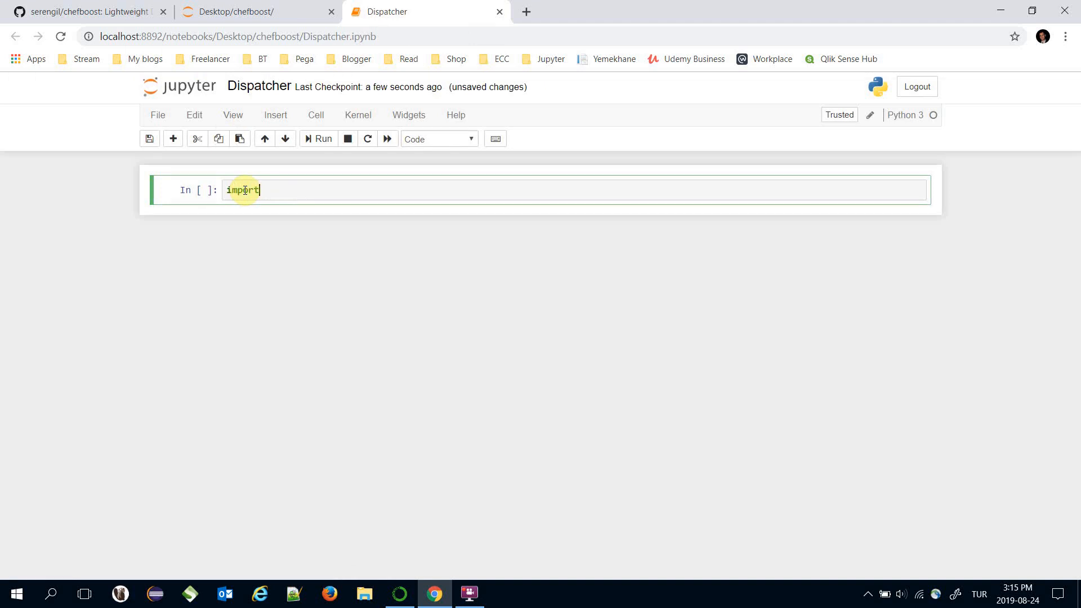
pyautogui.write('Chefboost')
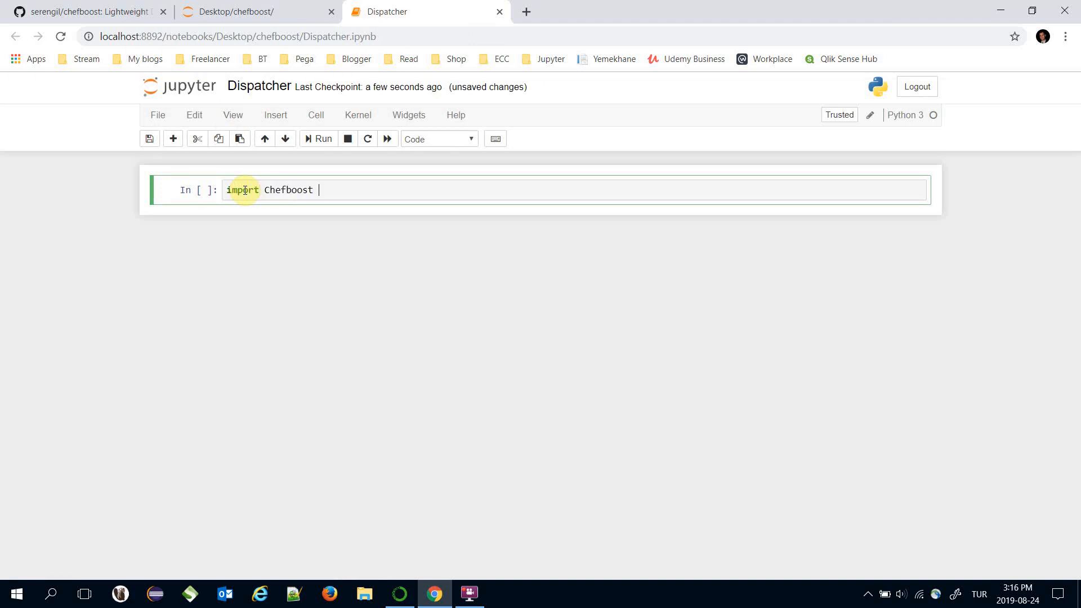
pyautogui.write('as chef')
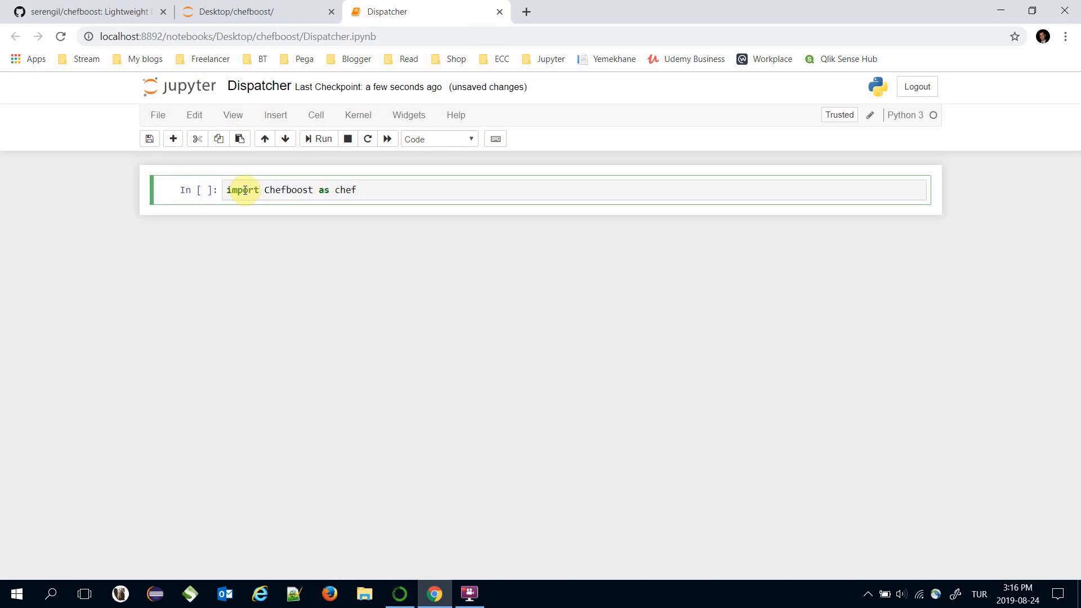
pyautogui.click(318, 138)
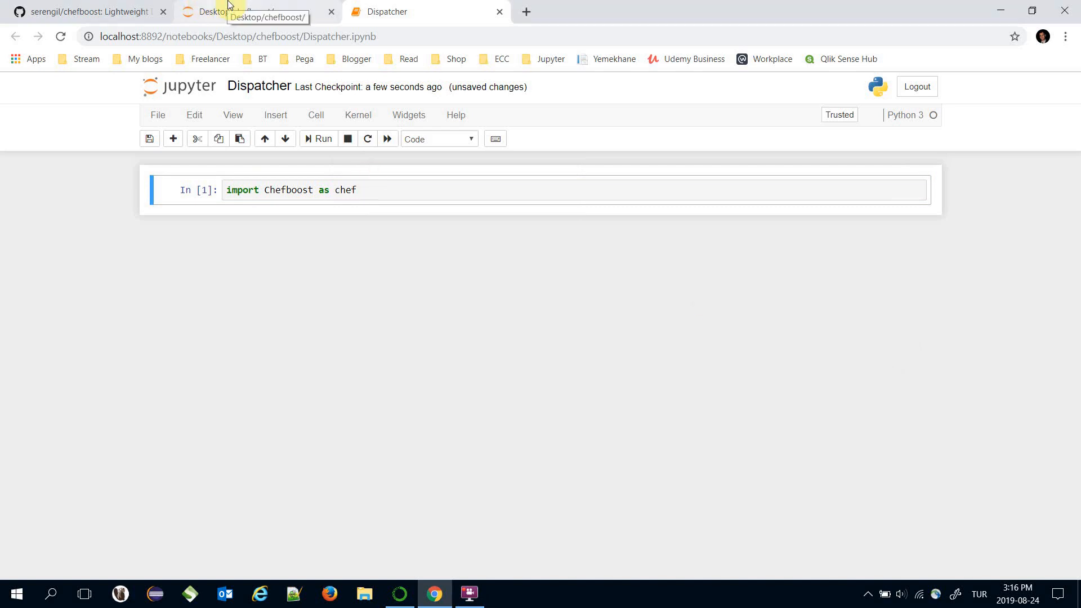
# Step: Open dataset/golf3.txt to inspect its rows, then return to the Dispatcher notebook
pyautogui.click(241, 12)
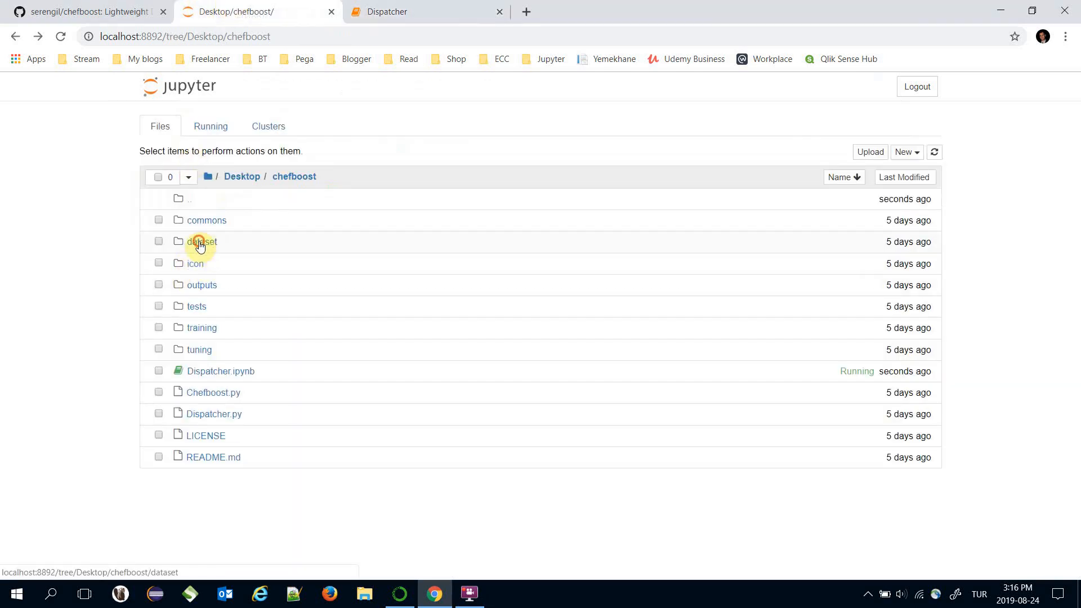
pyautogui.click(201, 241)
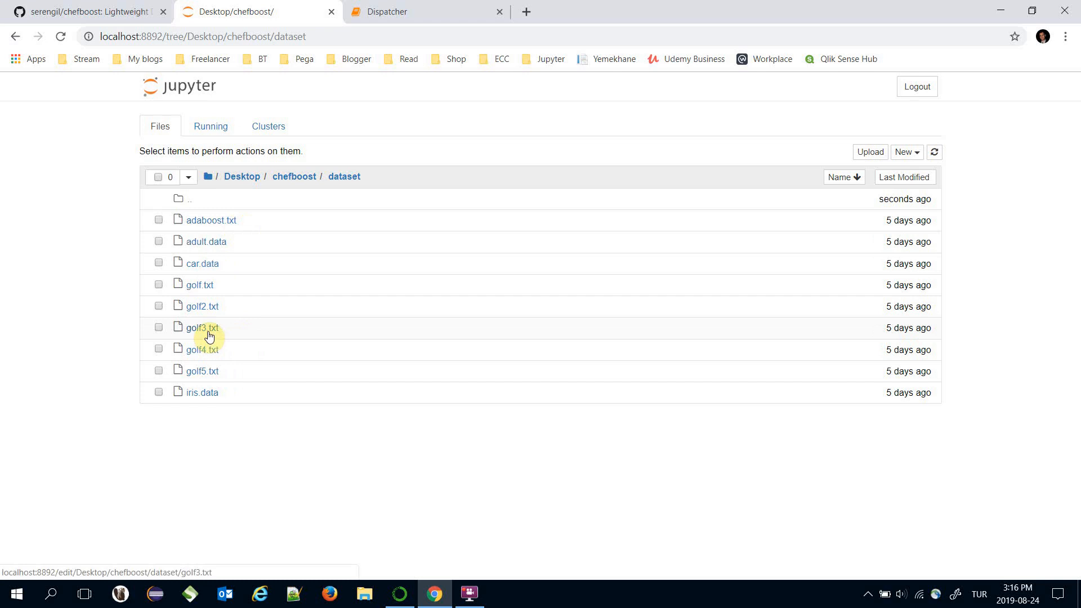
pyautogui.click(199, 328)
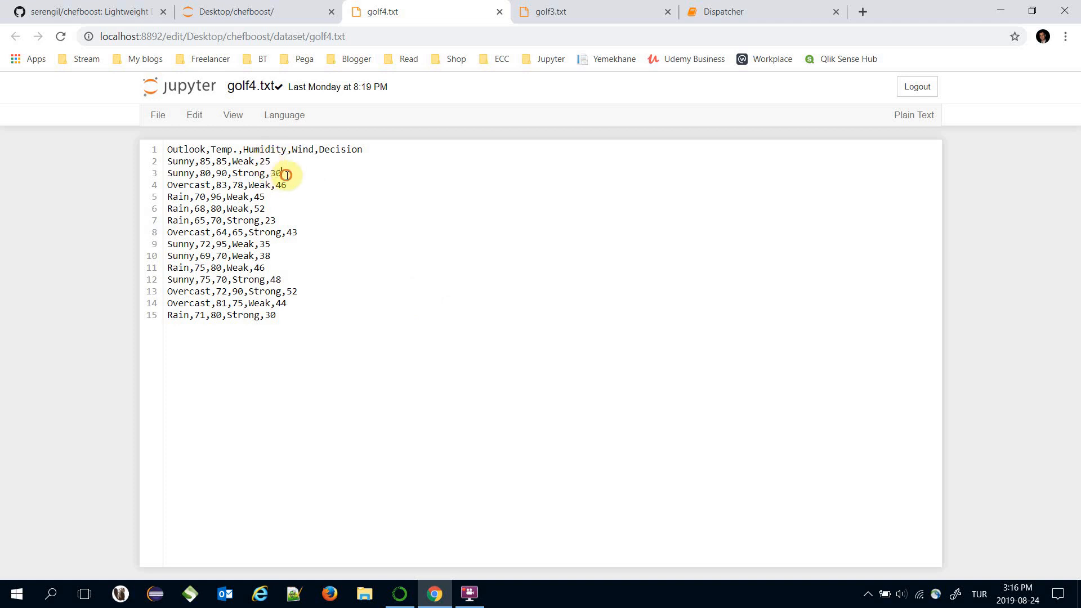
pyautogui.moveTo(734, 12)
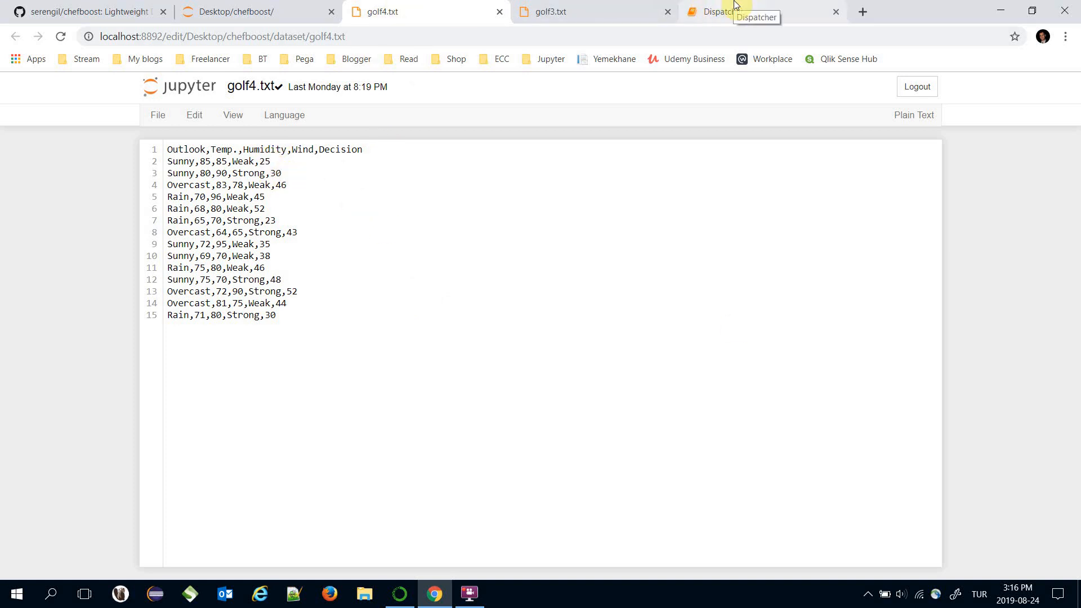
pyautogui.click(719, 12)
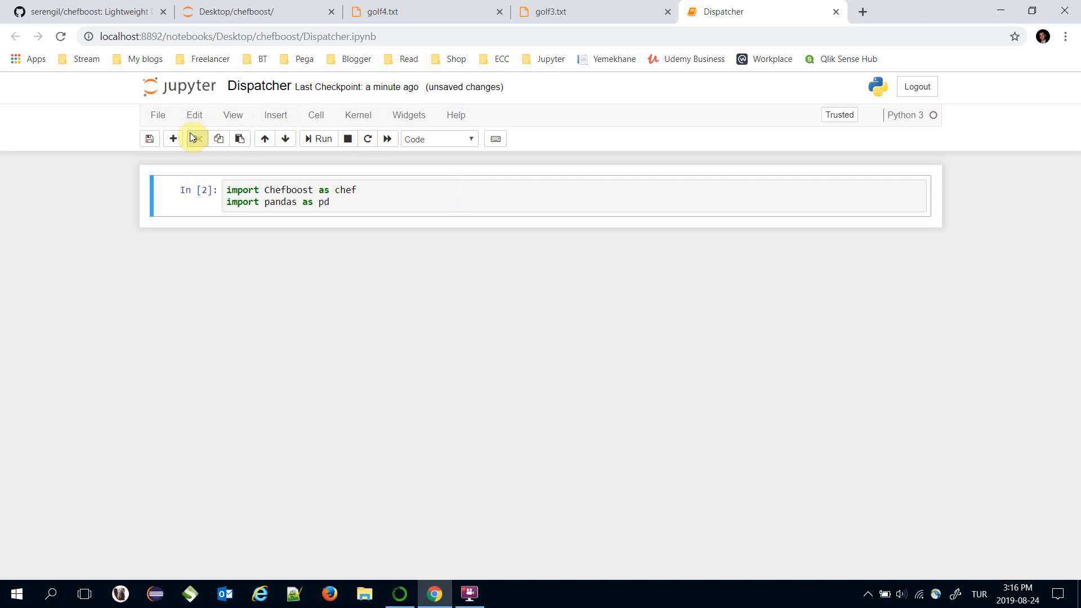
# Step: Load dataset/golf4.txt with df = pd.read_csv(...) and display df.head()
pyautogui.write('df =')
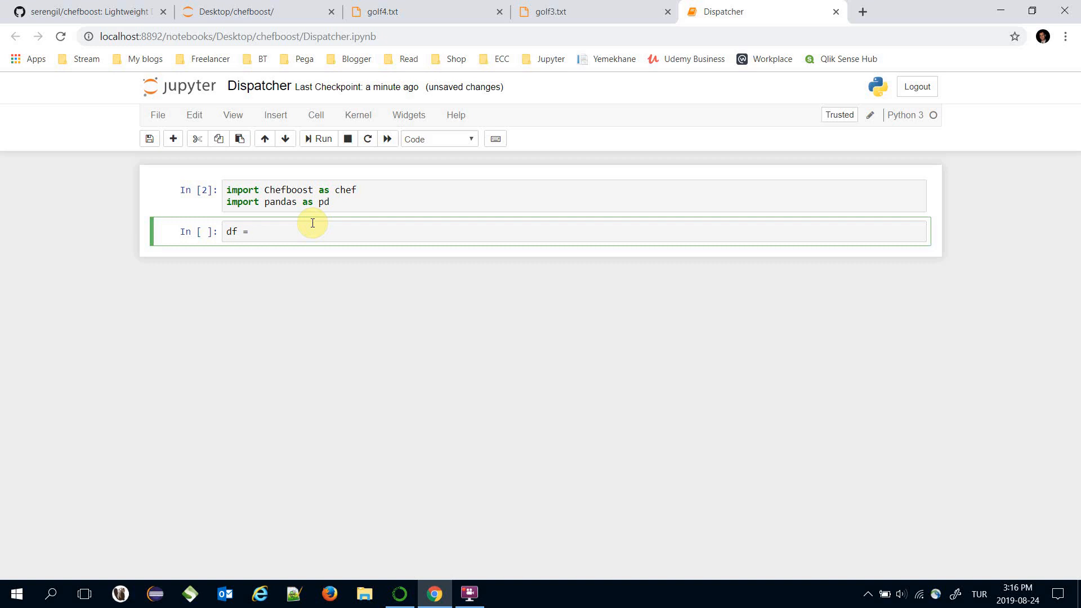
pyautogui.write('pd.r')
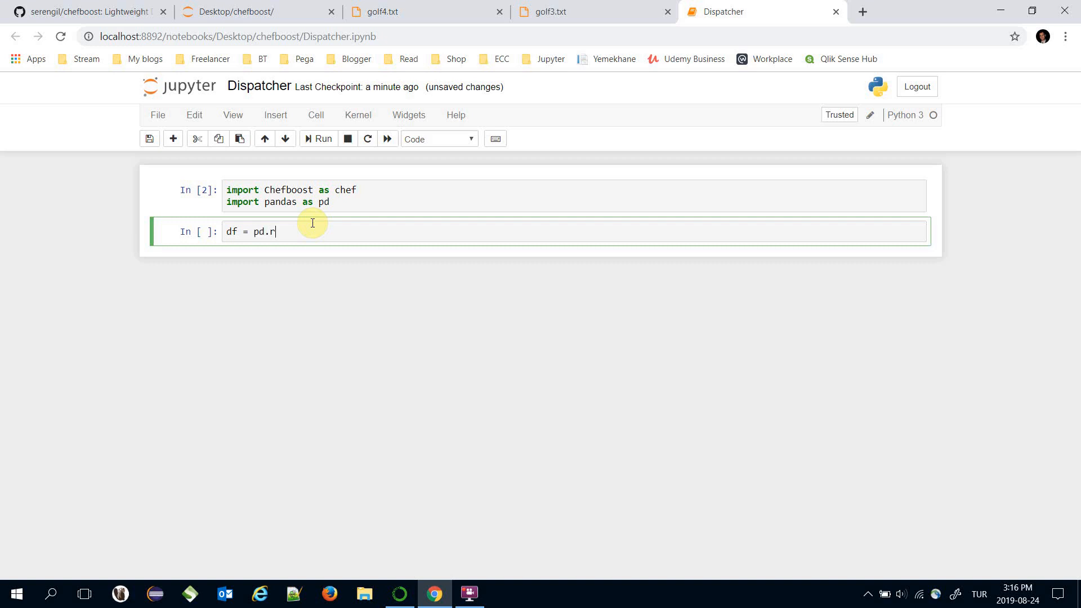
pyautogui.write('ead_csv')
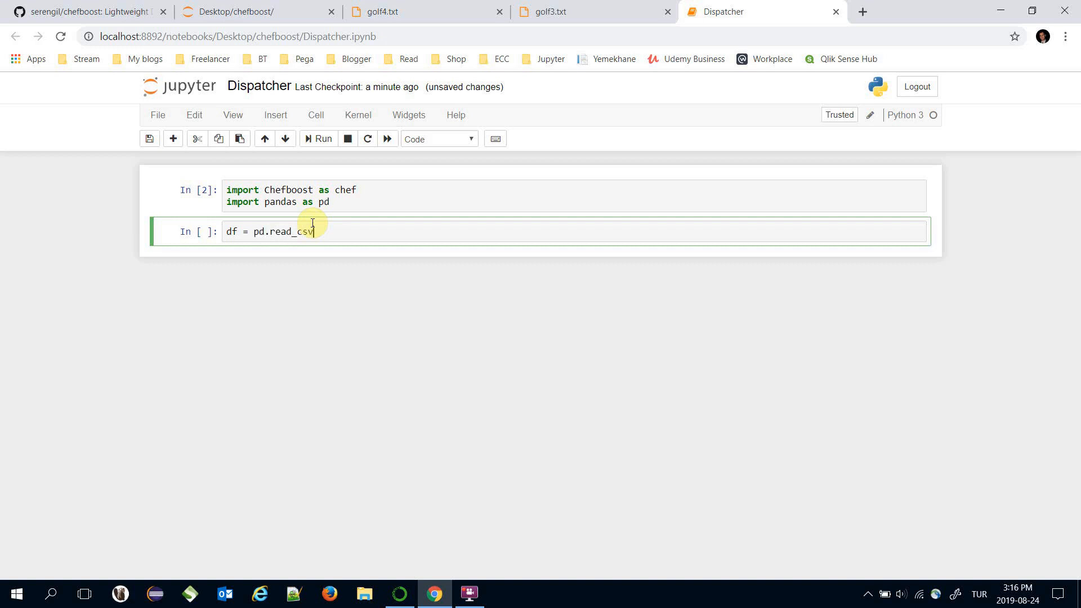
pyautogui.write('("dataset")')
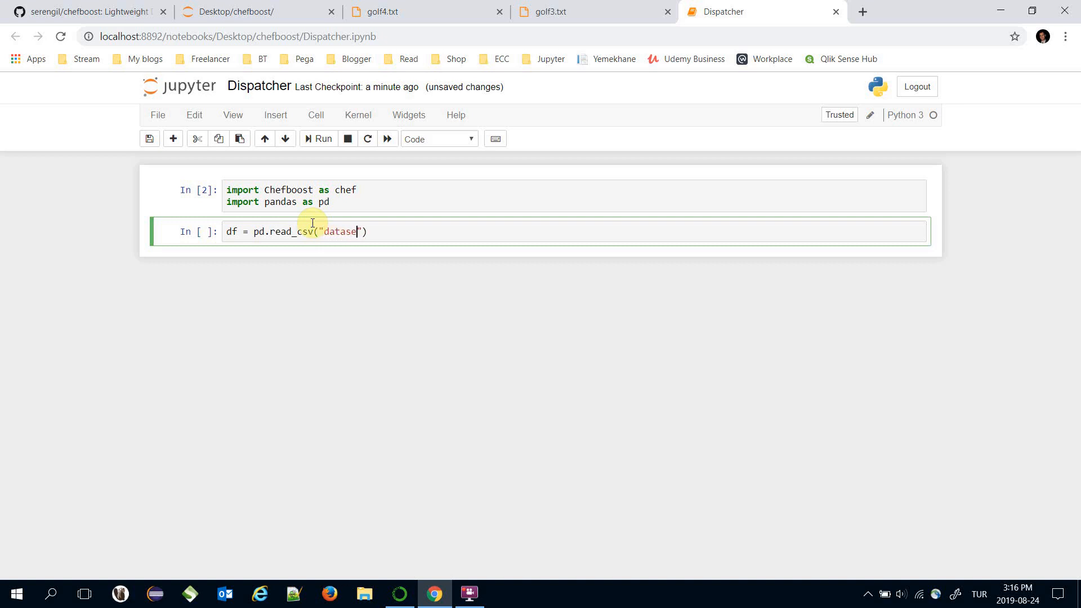
pyautogui.write('/golf')
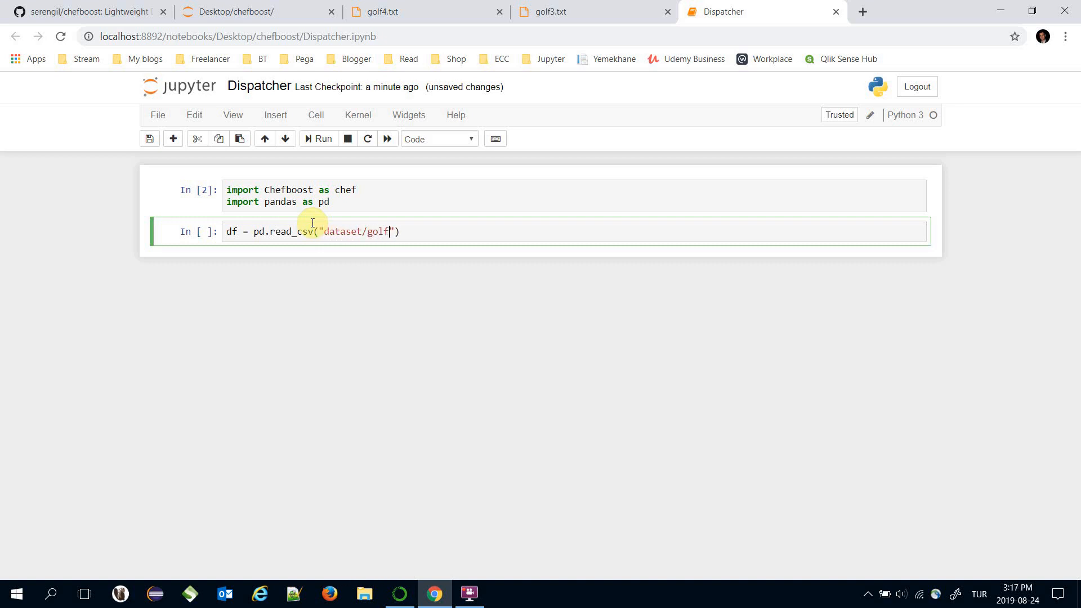
pyautogui.write('4.t')
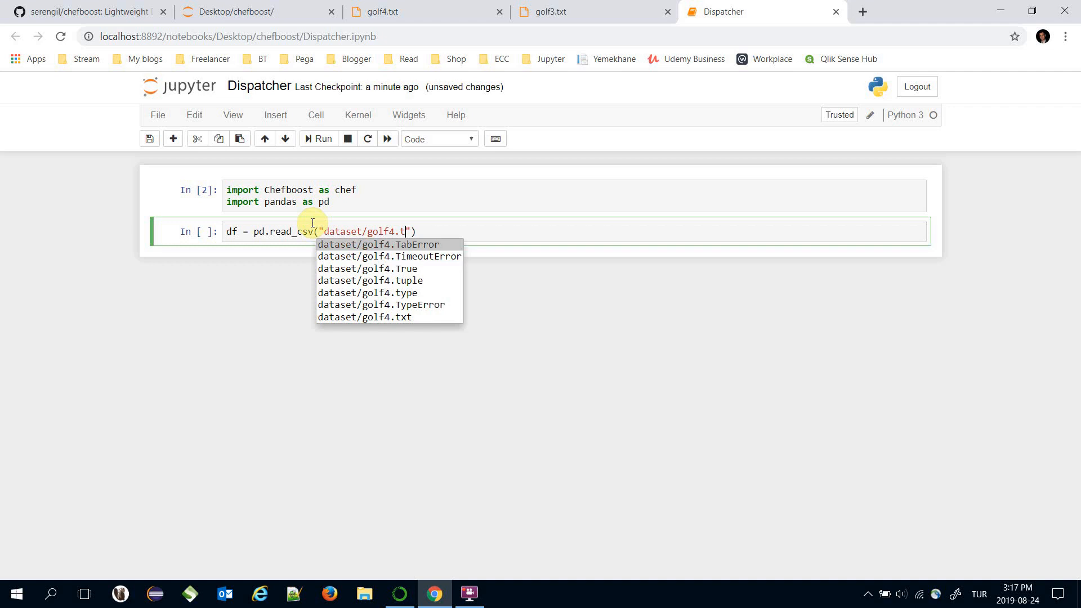
pyautogui.click(363, 317)
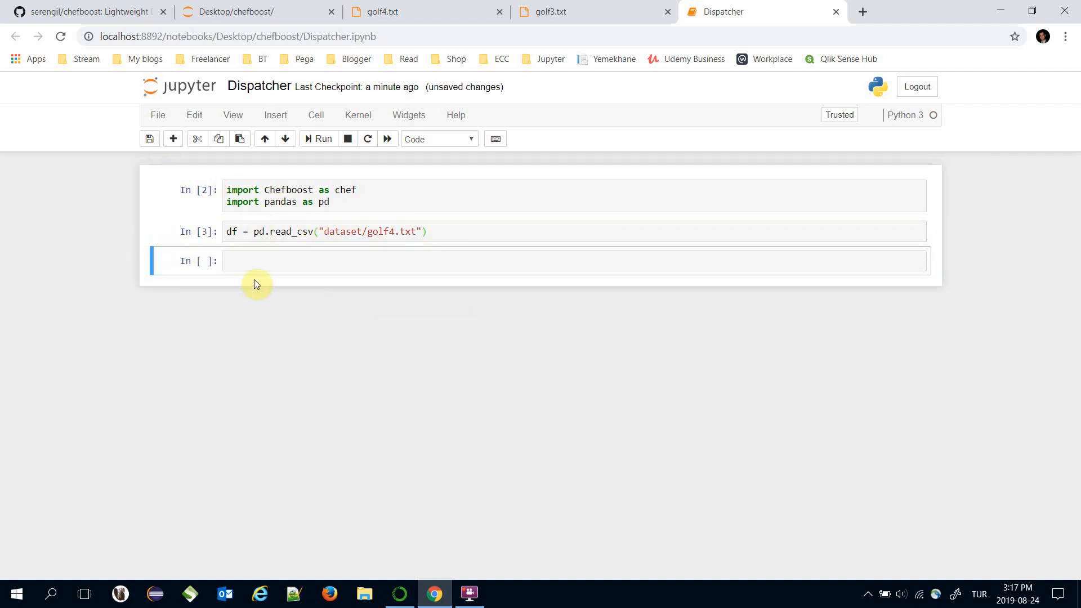
pyautogui.write('df.head(')
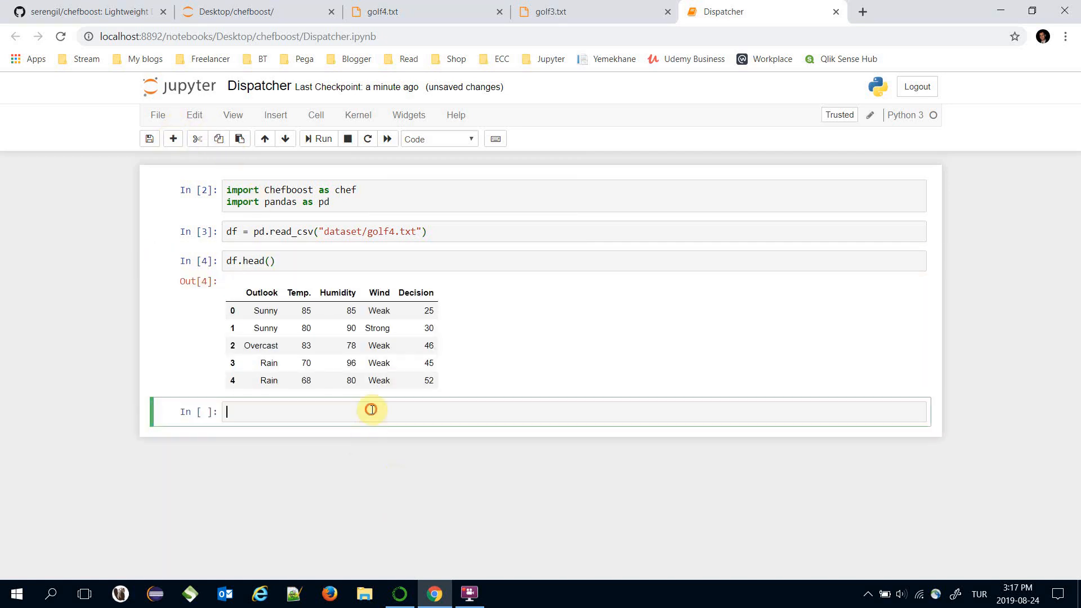
# Step: Write the training call chef.fit(df.copy(), config)
pyautogui.write('c')
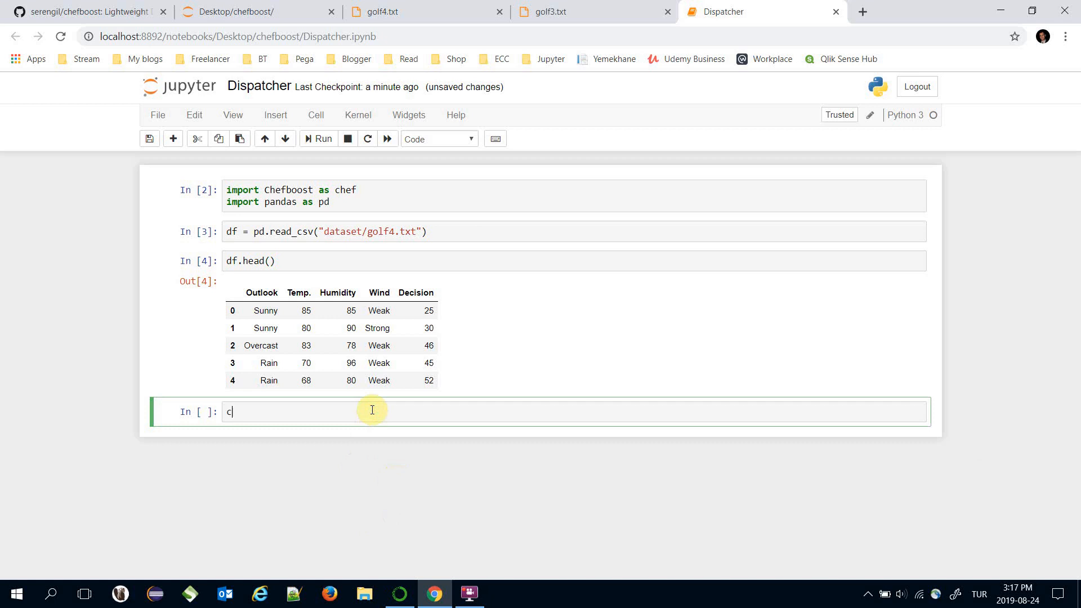
pyautogui.write('hef.fi')
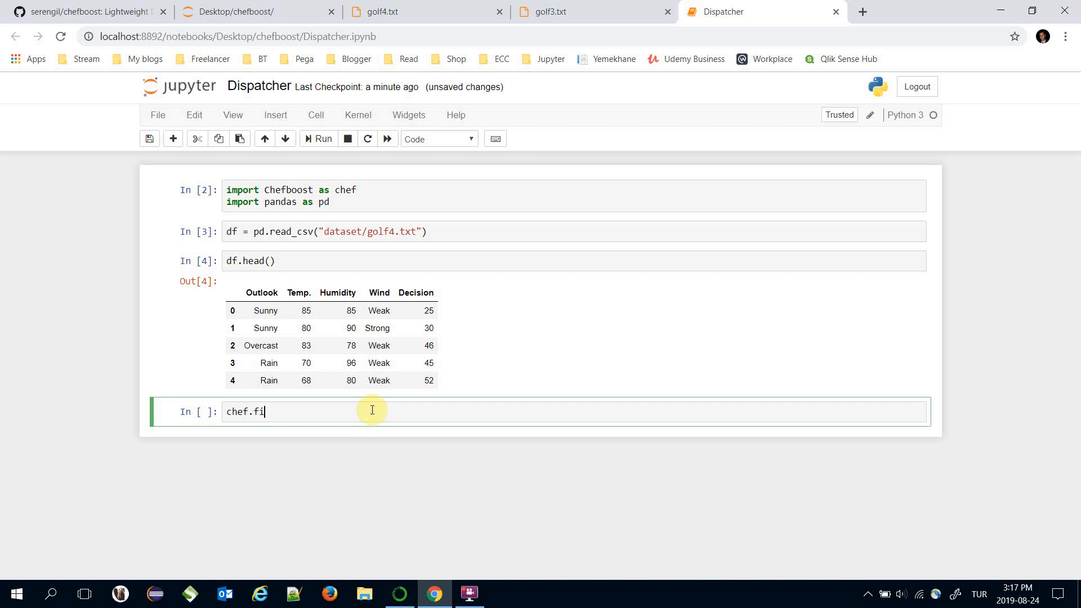
pyautogui.write('t()')
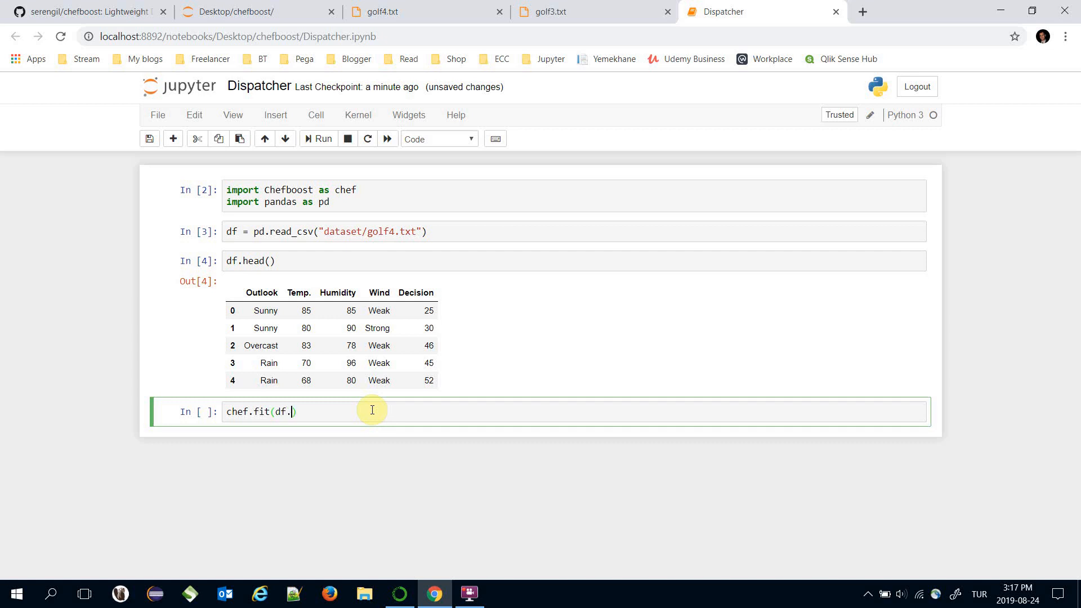
pyautogui.write('copy()')
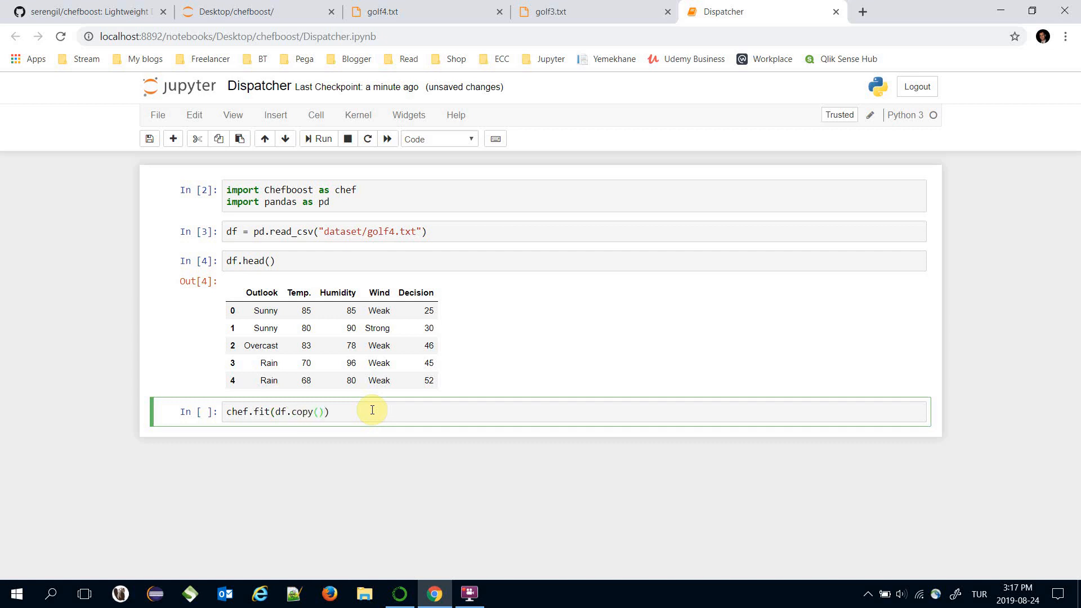
pyautogui.write(',')
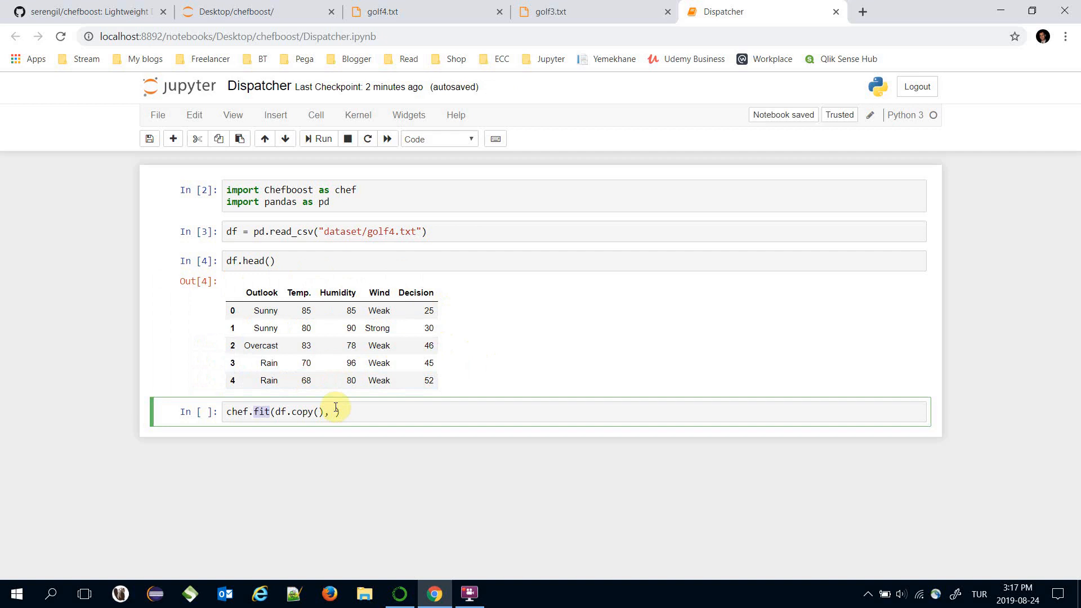
pyautogui.write('config')
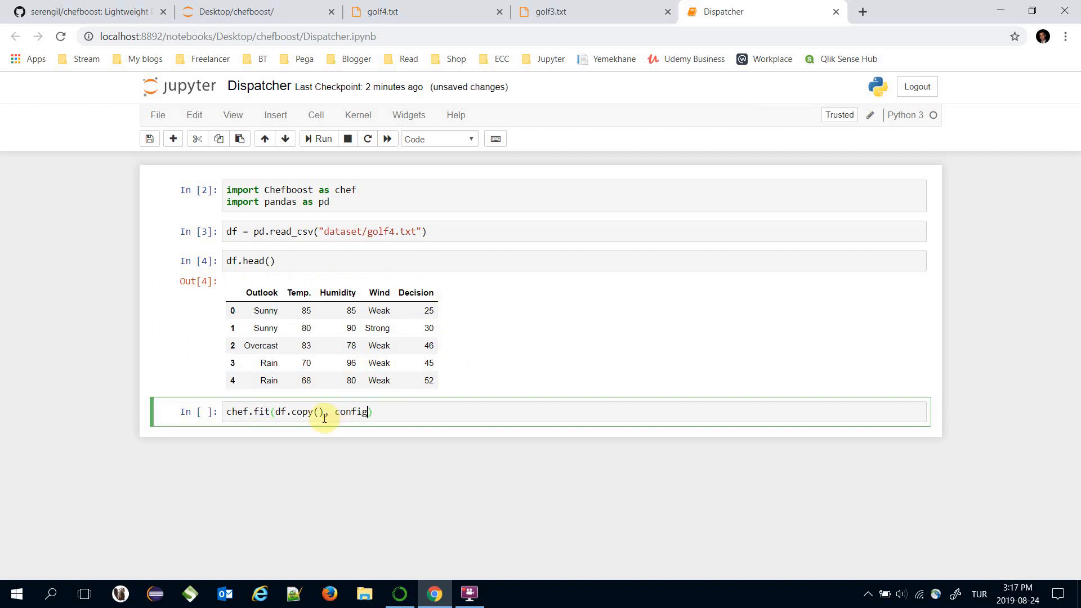
# Step: Define config = {'algorithm': 'Regression'}, assign the fit to model and run, getting MAE 3.44
pyautogui.press('Enter')
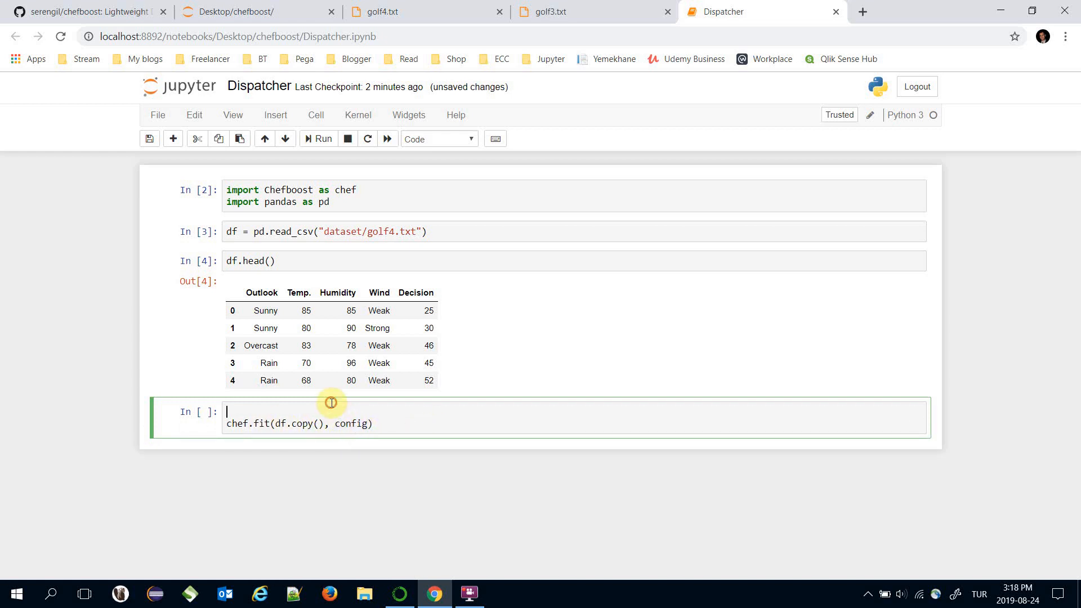
pyautogui.write('config = {}')
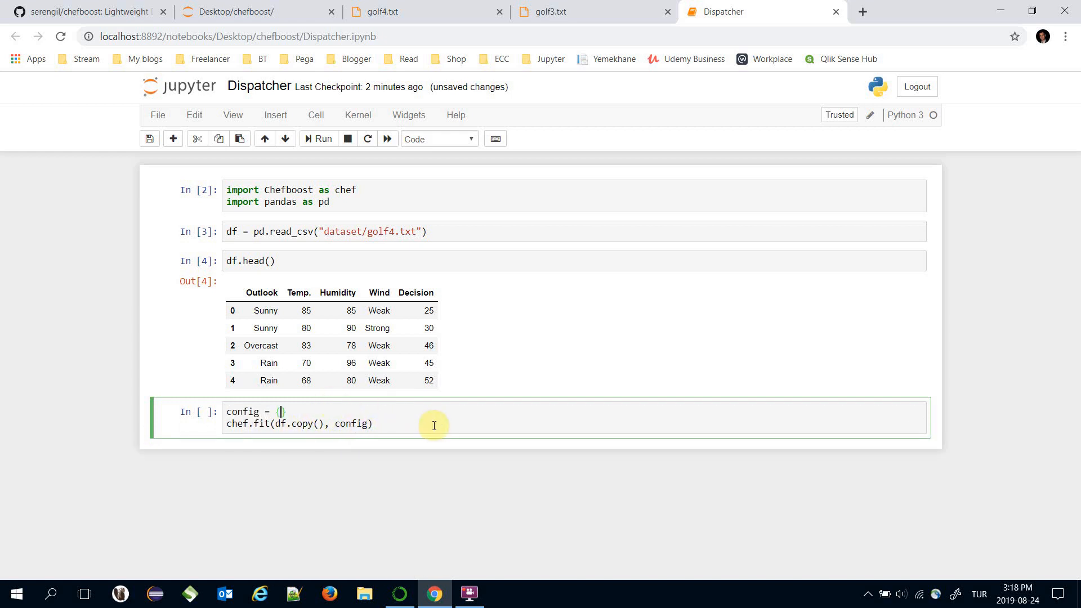
pyautogui.write("''")
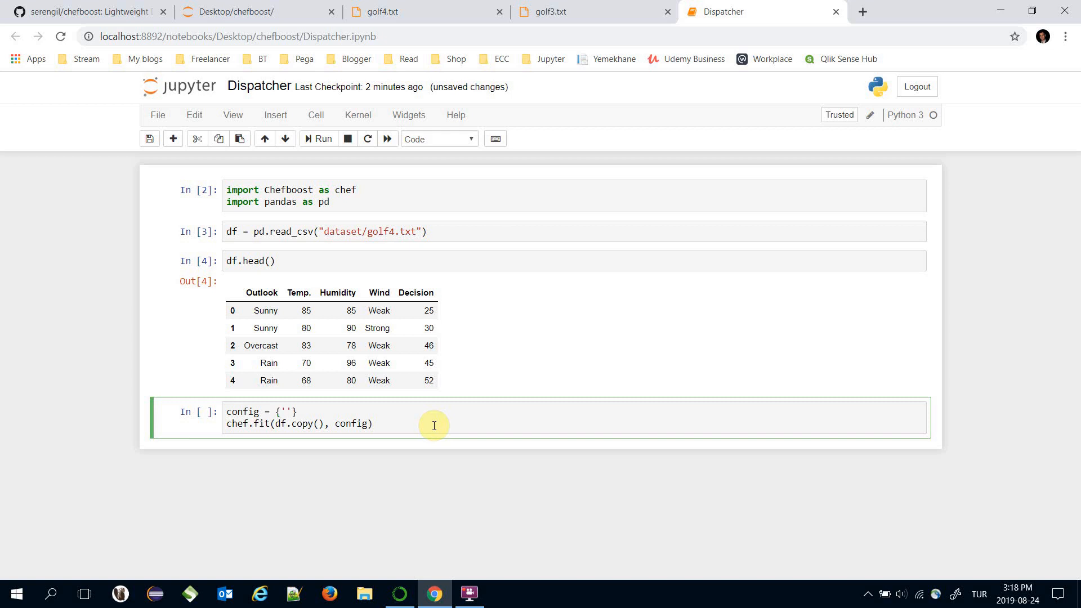
pyautogui.write("algorithm': 'R")
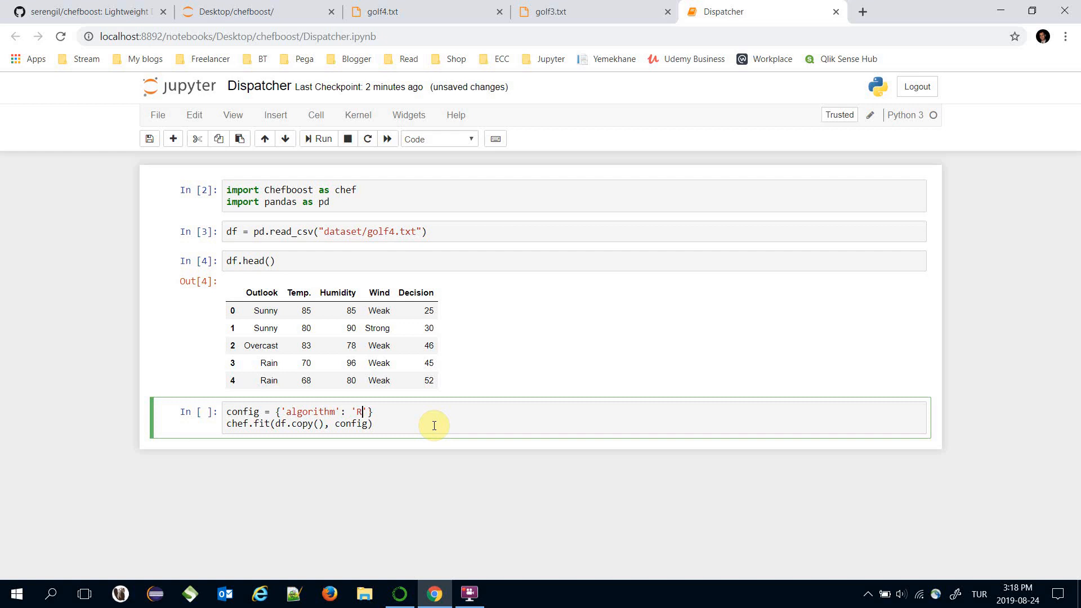
pyautogui.write('egression')
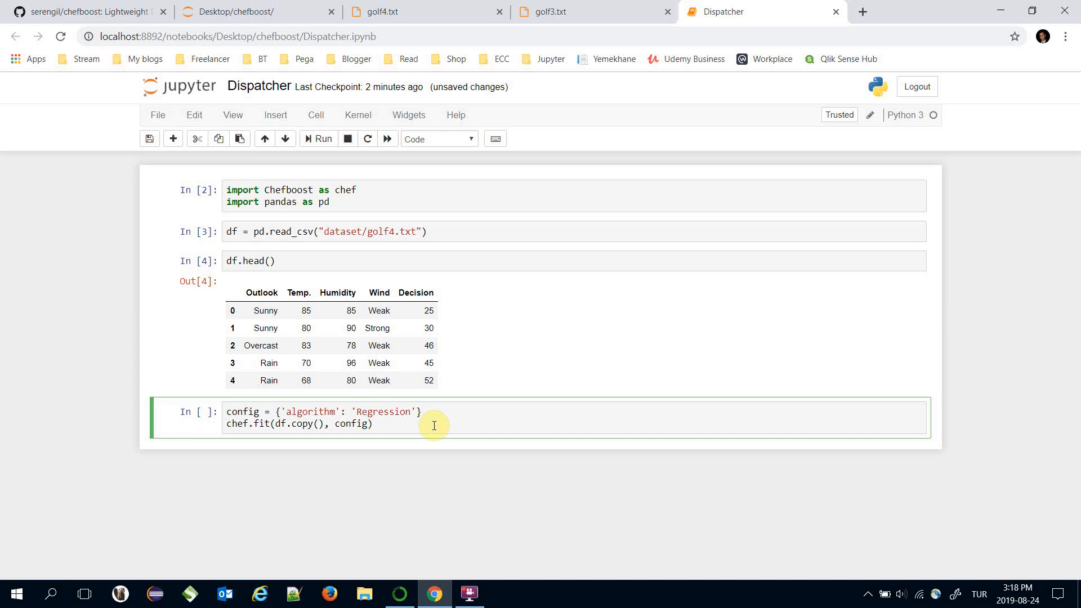
pyautogui.write('model =')
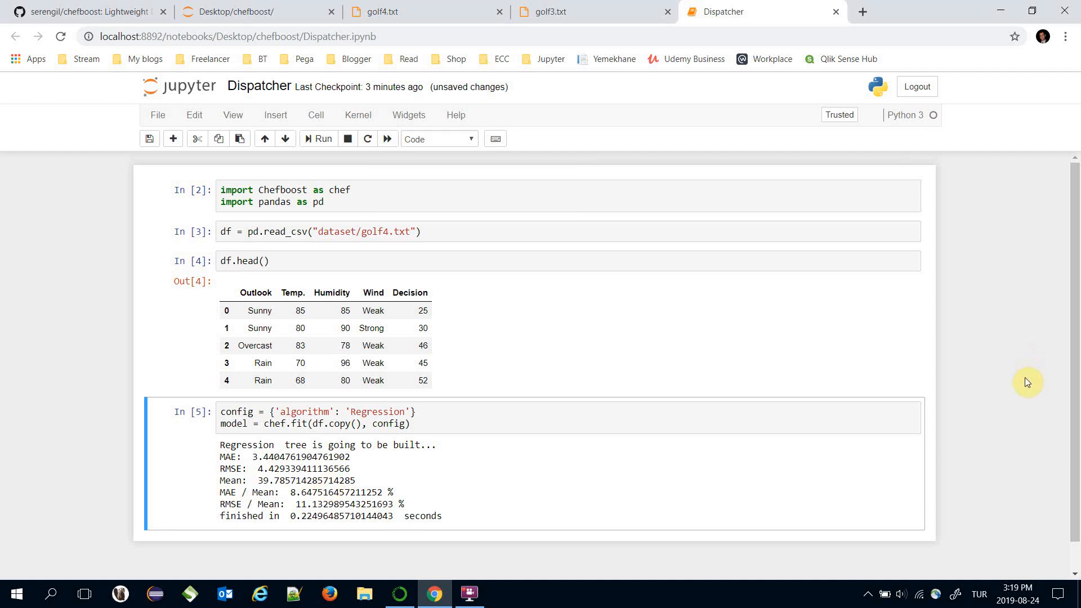
pyautogui.click(255, 12)
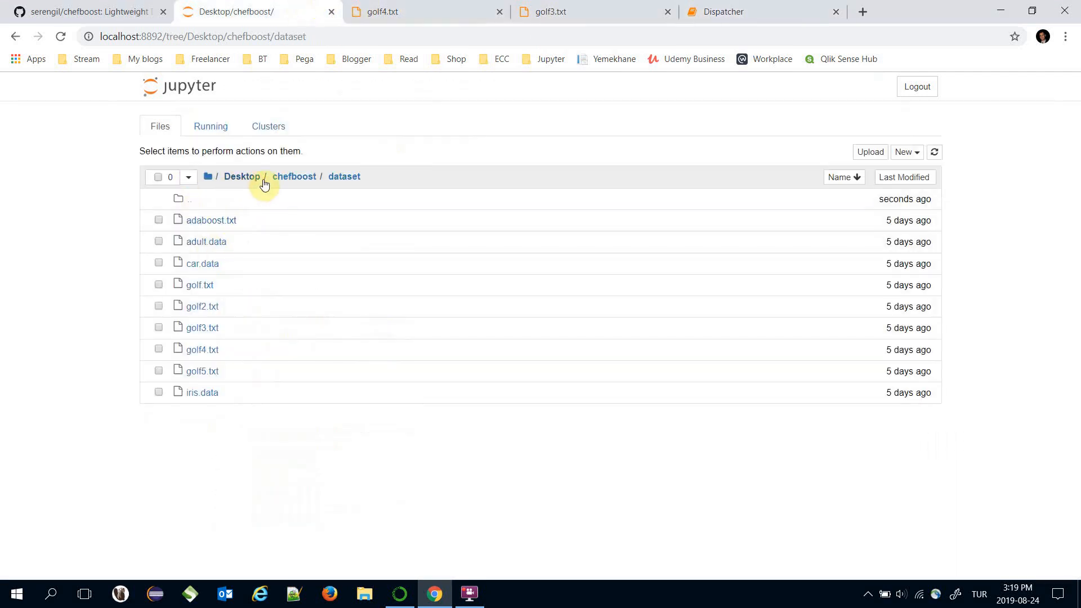
# Step: Review the Outlook and Overcast rules in outputs/rules/rules.py, then return to Dispatcher
pyautogui.click(294, 176)
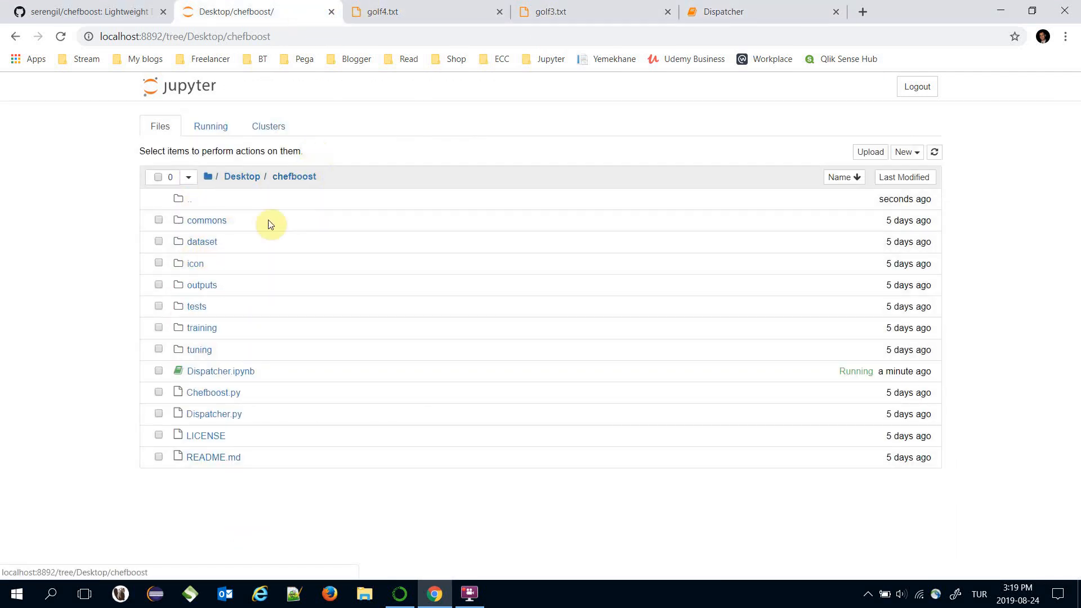
pyautogui.click(202, 285)
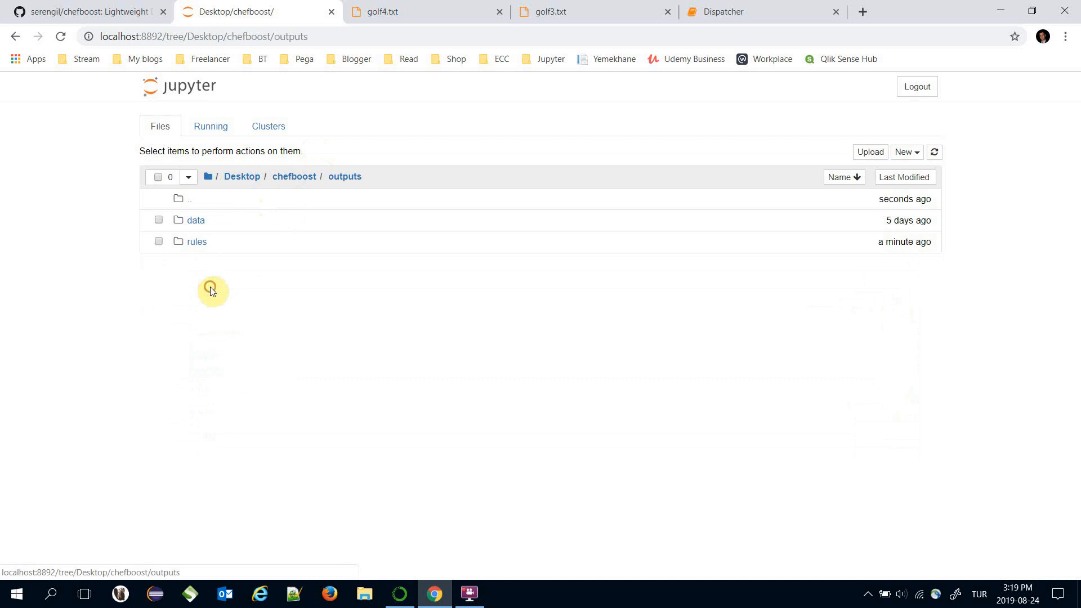
pyautogui.click(197, 241)
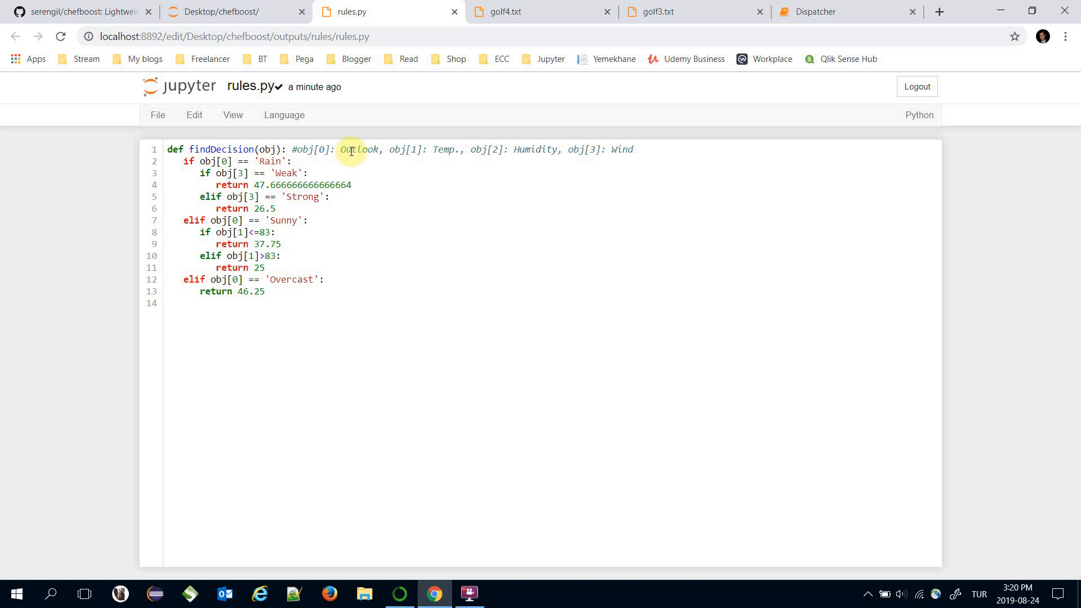
pyautogui.doubleClick(361, 149)
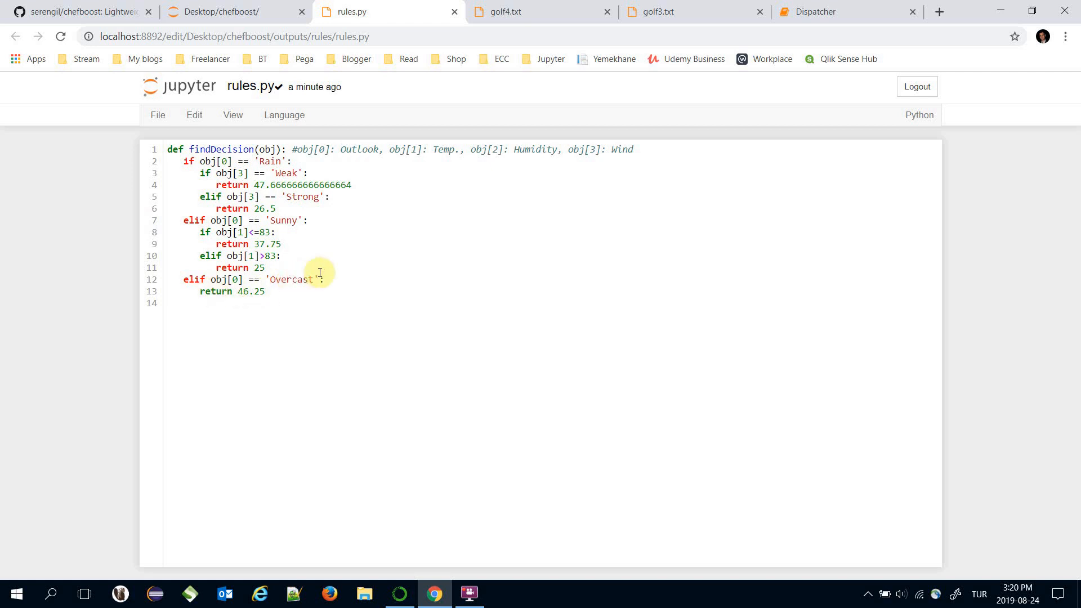
pyautogui.click(292, 279)
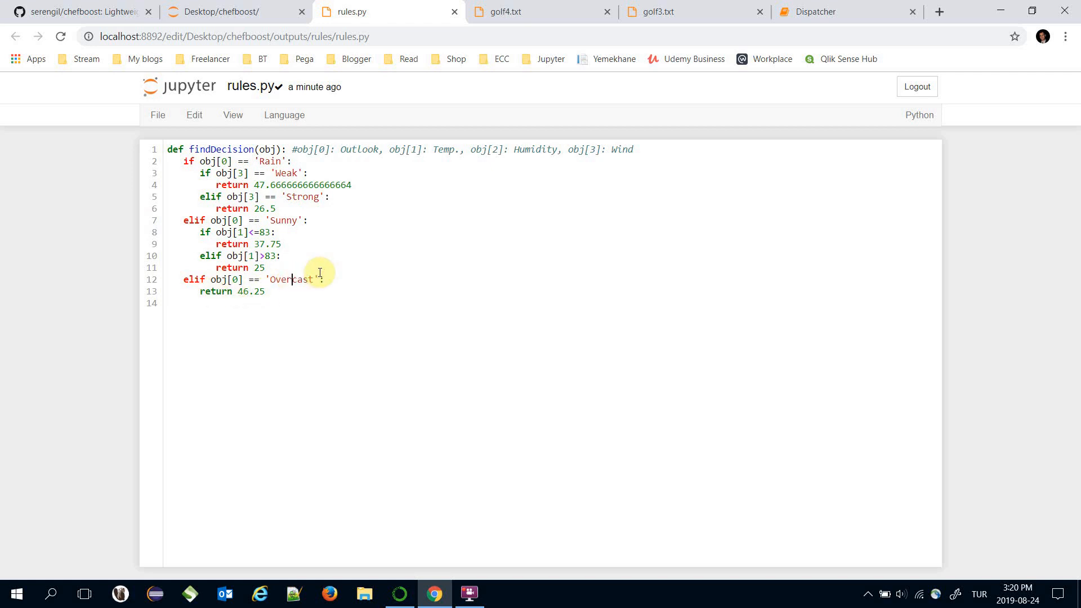
pyautogui.moveTo(402, 261)
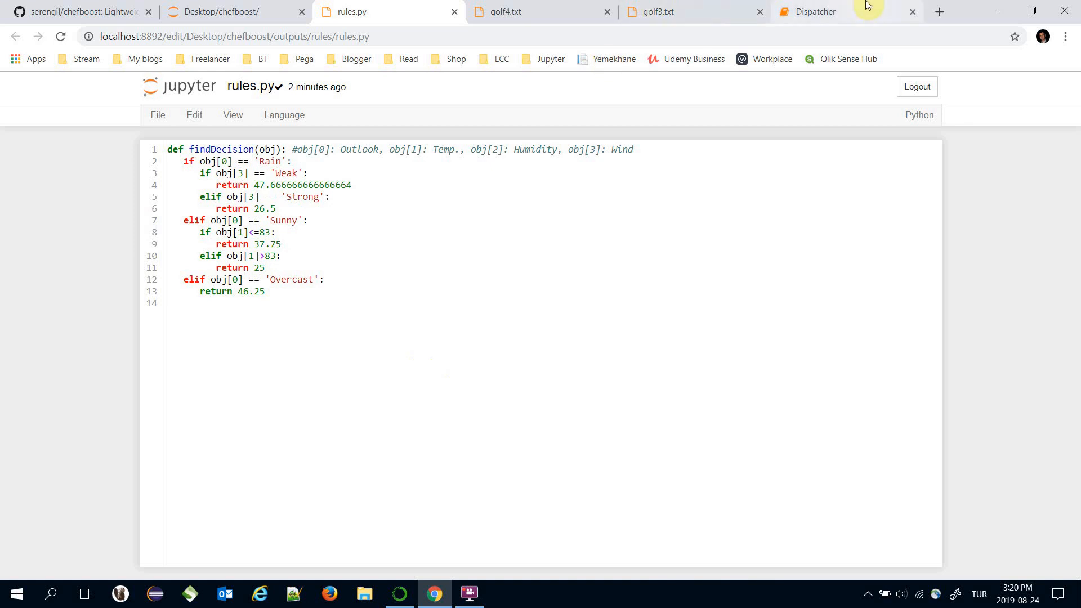
pyautogui.click(817, 11)
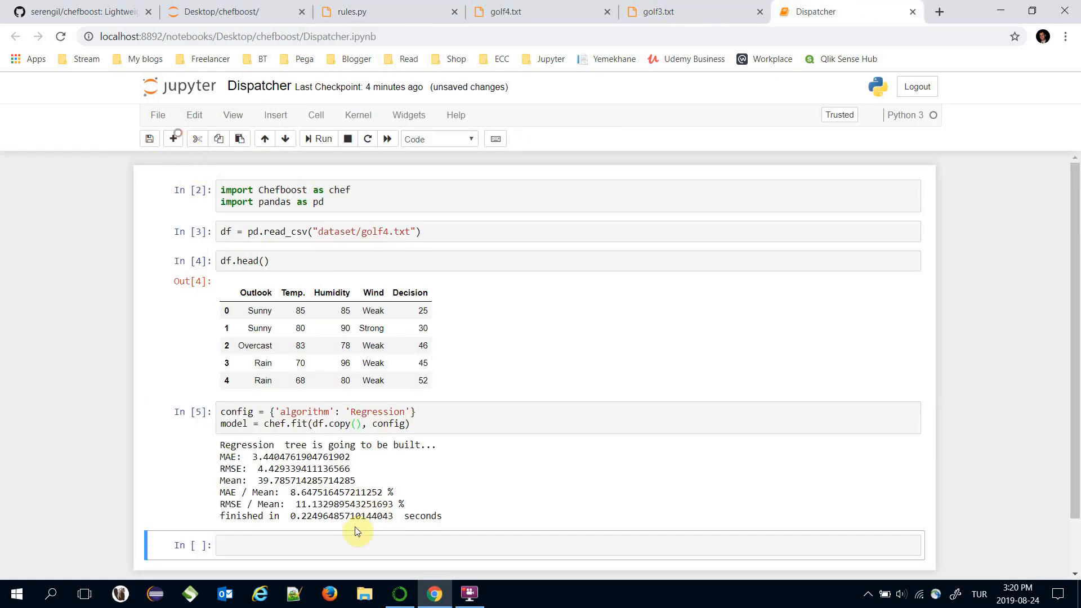
# Step: Predict chef.predict(model, test_instance) for ['Rain', 68, 80, 'Weak'], returning about 47.67
pyautogui.write('chef')
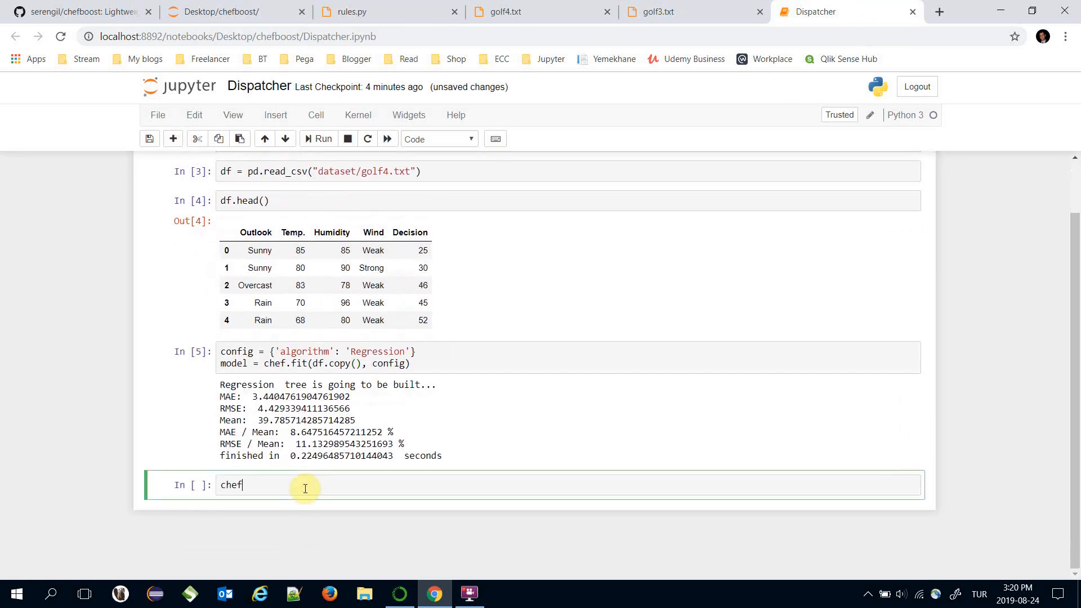
pyautogui.write('.pr')
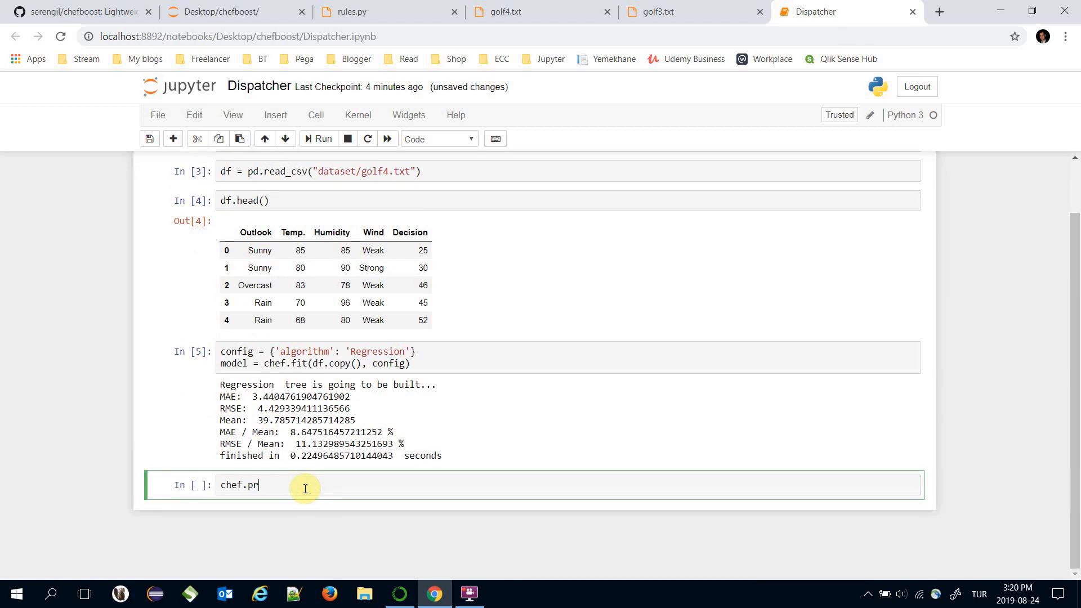
pyautogui.write('edict()')
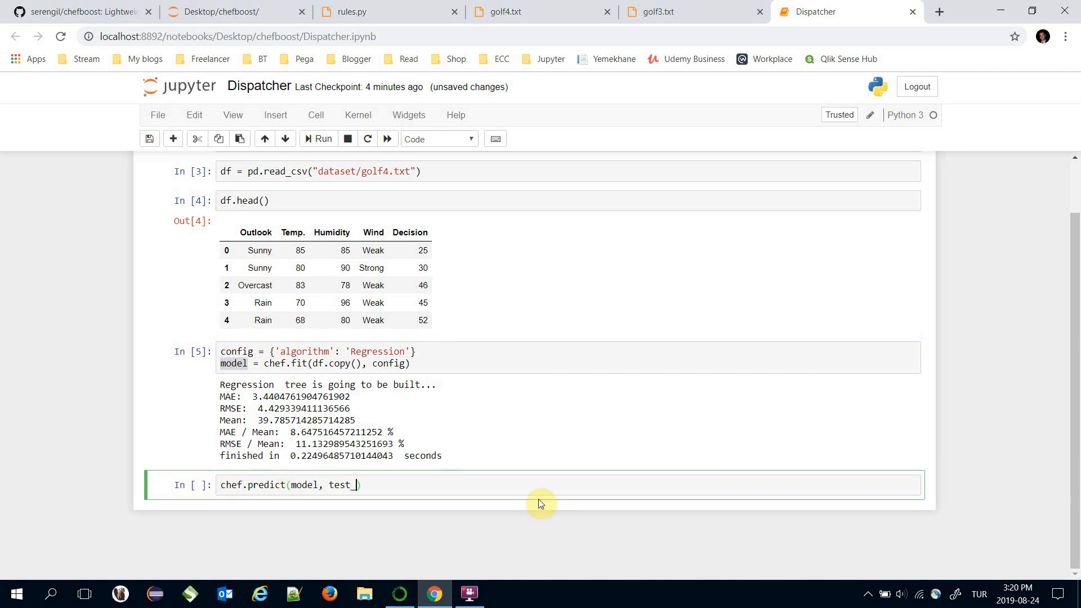
pyautogui.write('instance')
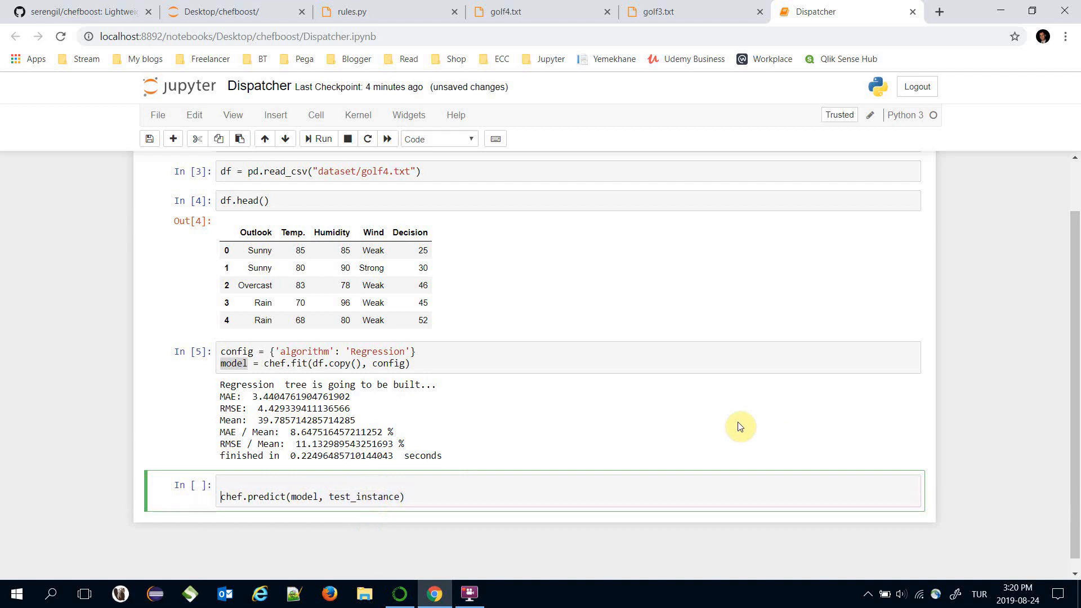
pyautogui.write('test_instance = []')
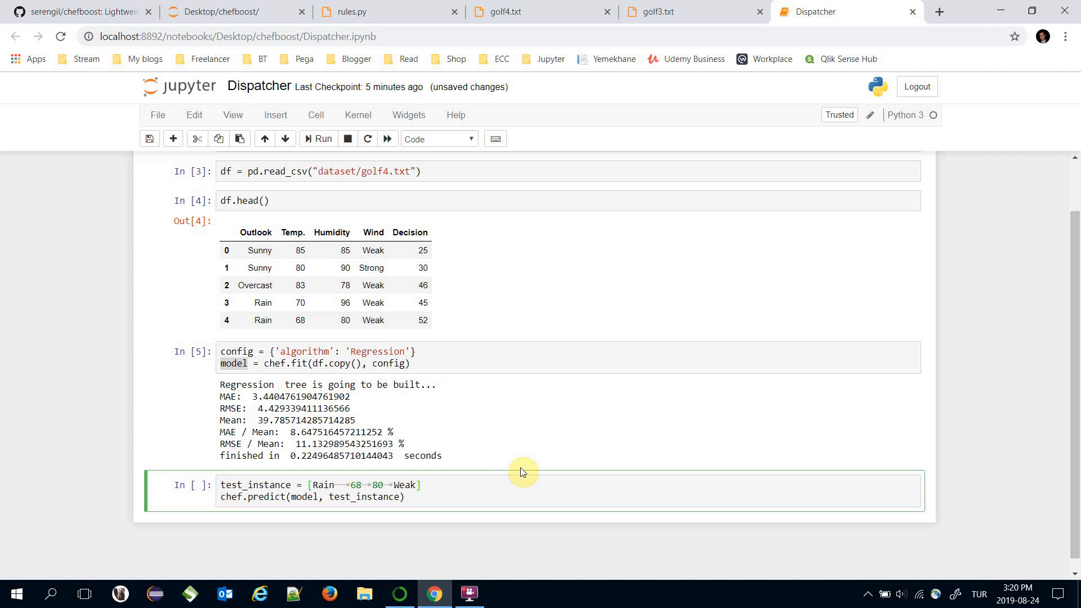
pyautogui.write("'")
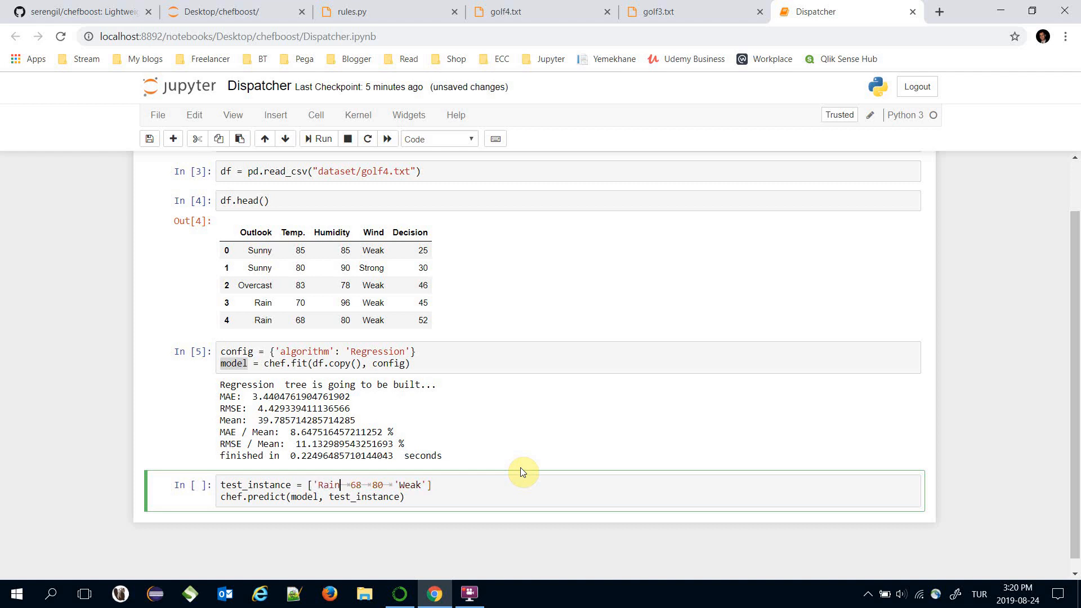
pyautogui.write(', 68,')
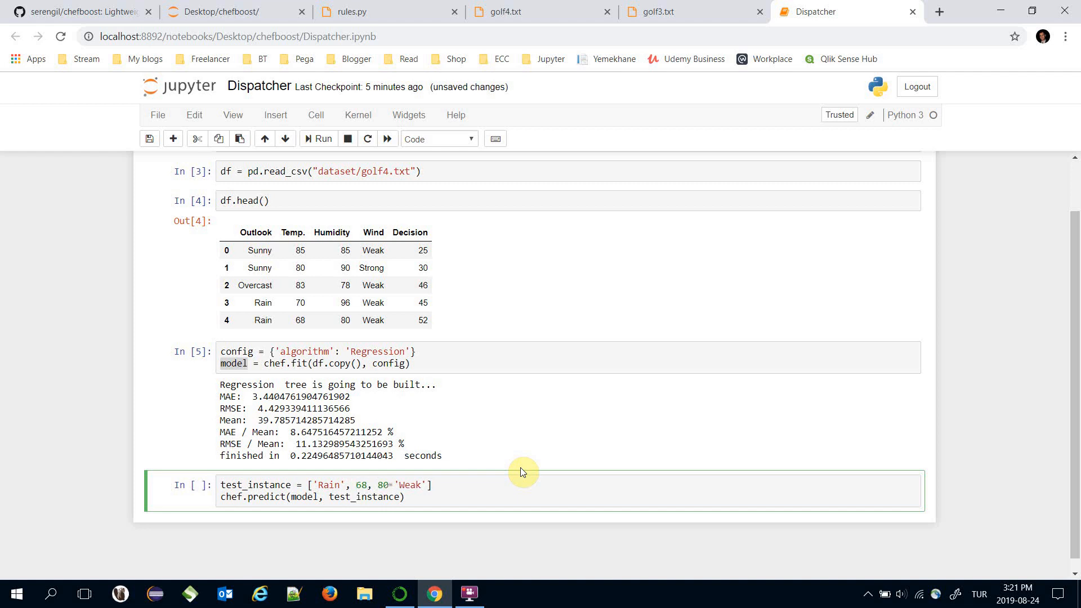
pyautogui.click(395, 485)
pyautogui.write('prediction = ')
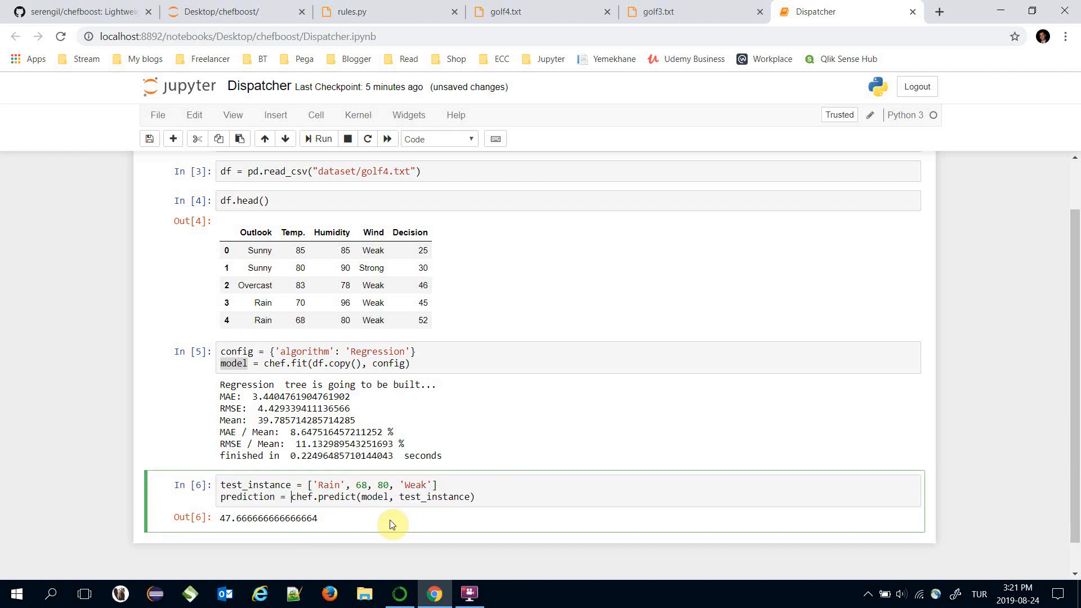
pyautogui.write('actual =')
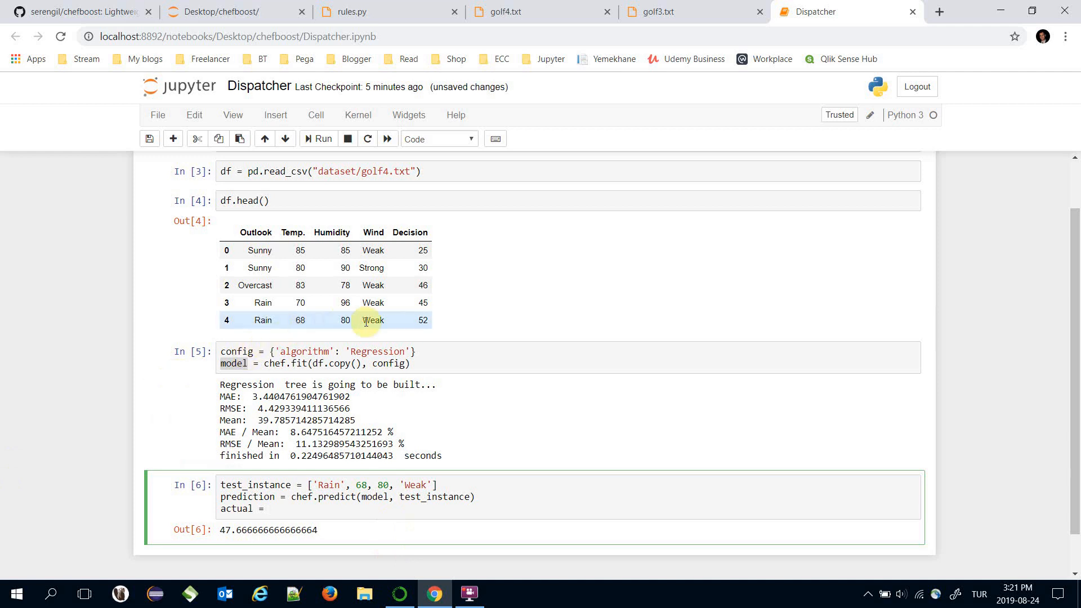
# Step: Set actual = df.iloc[4]['Decision'] in the prediction cell and rerun it
pyautogui.click(479, 326)
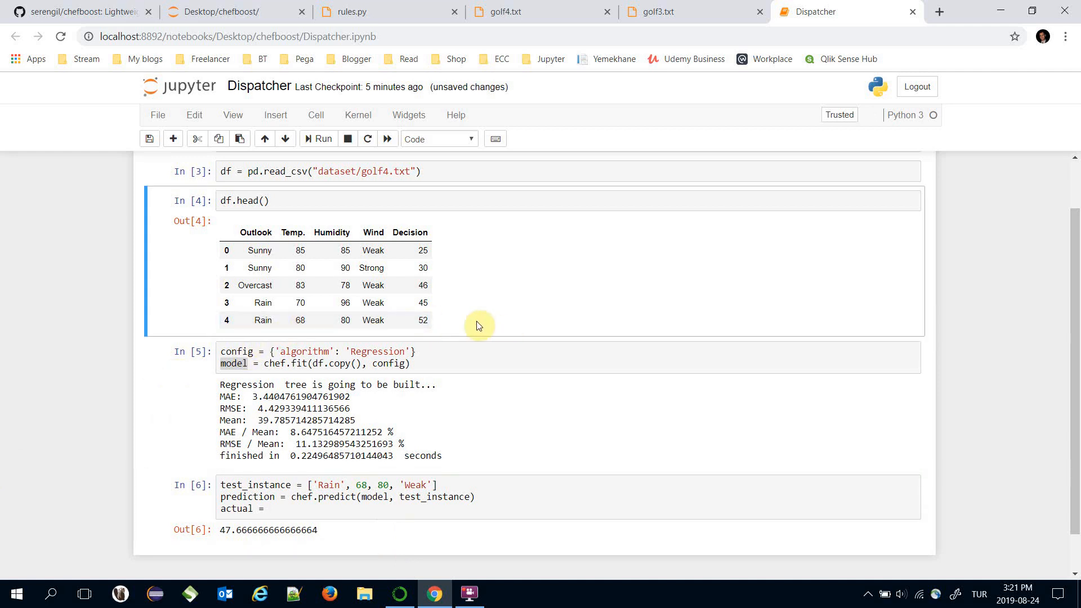
pyautogui.write('df.i')
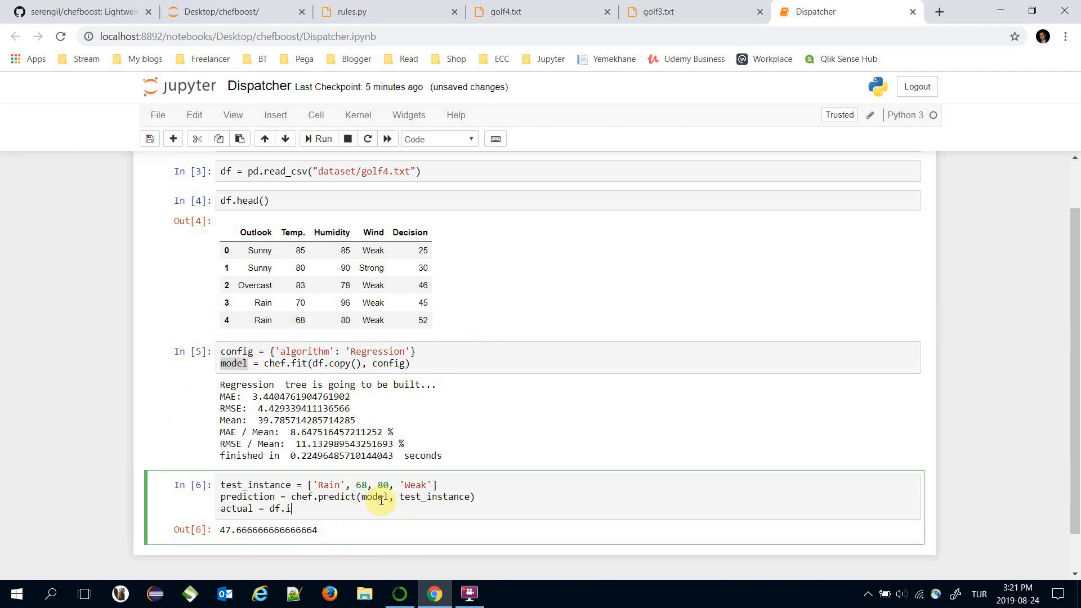
pyautogui.write('loc[]')
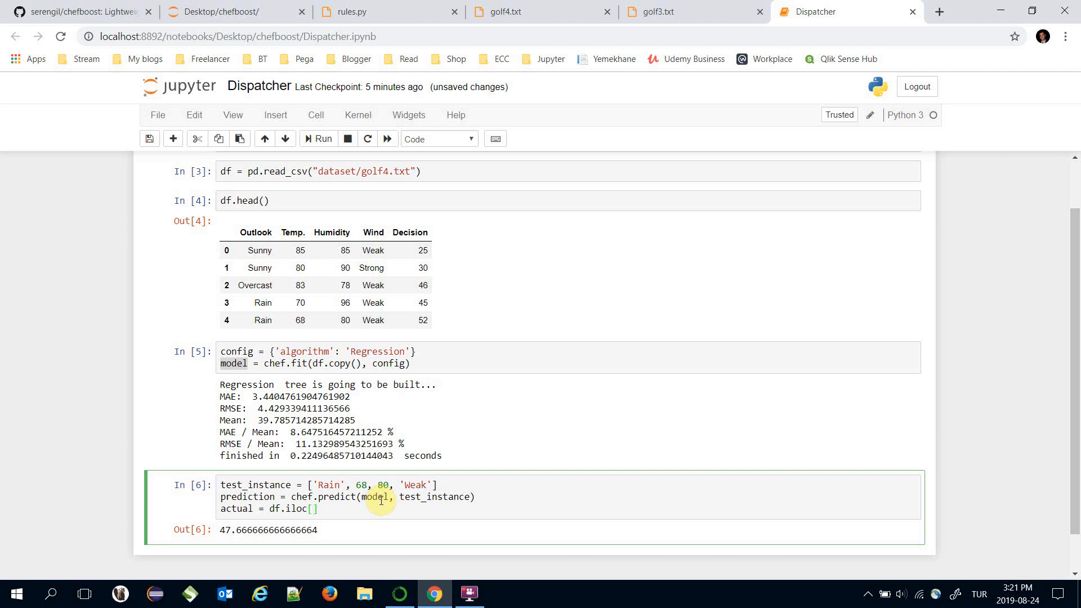
pyautogui.write('4')
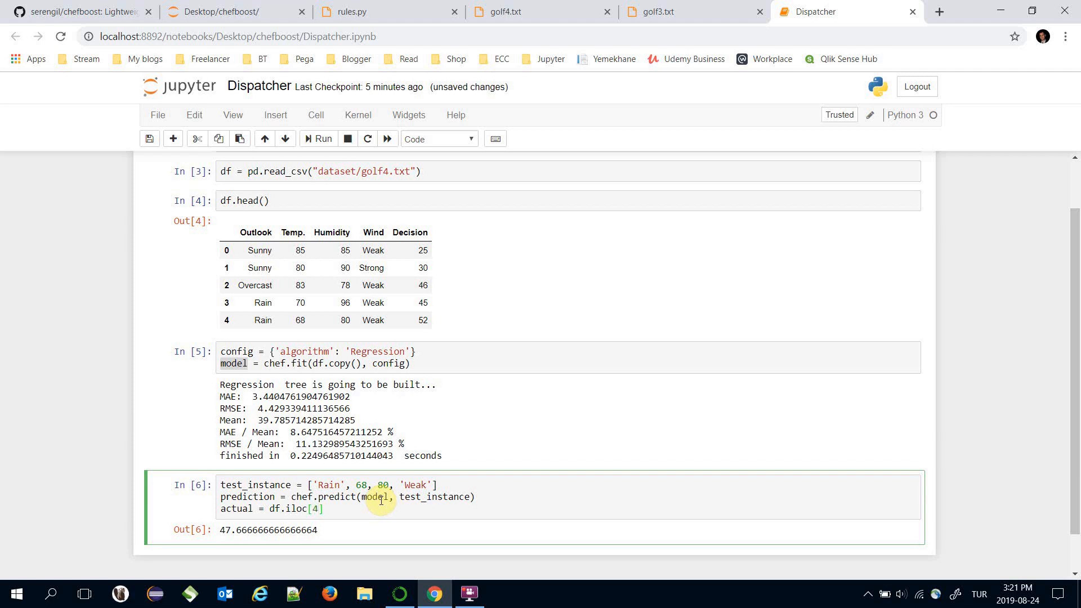
pyautogui.write("['']")
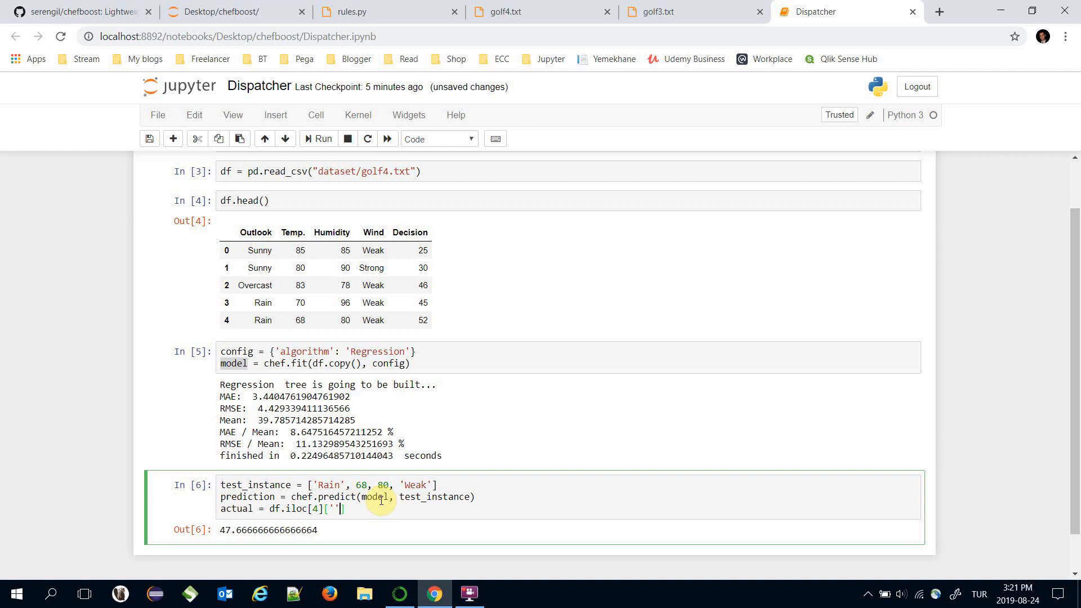
pyautogui.write('Decision')
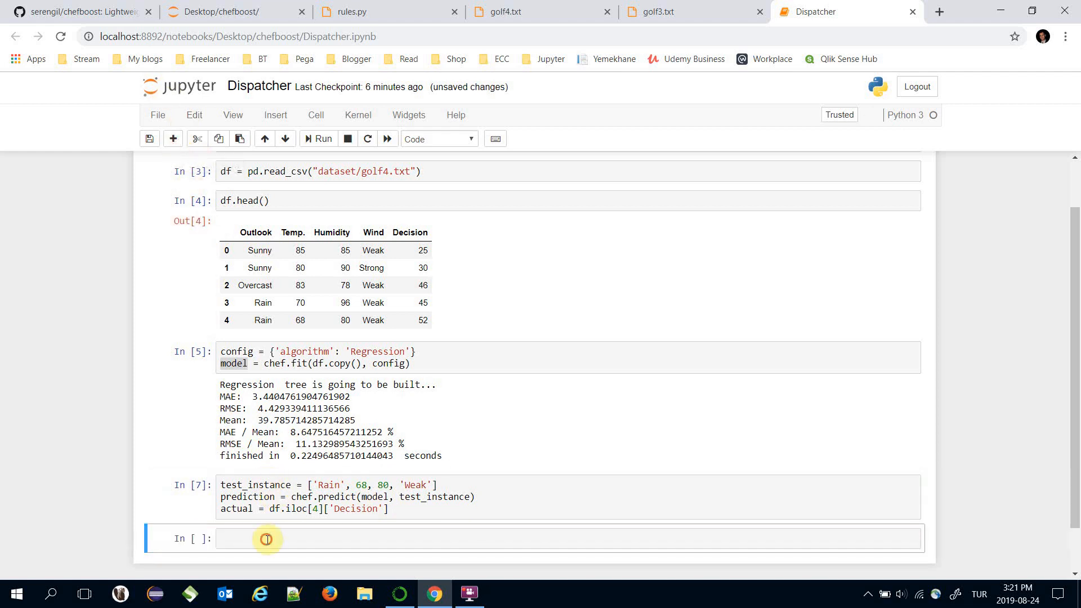
# Step: Write a print line showing the prediction and the actual value
pyautogui.write('print')
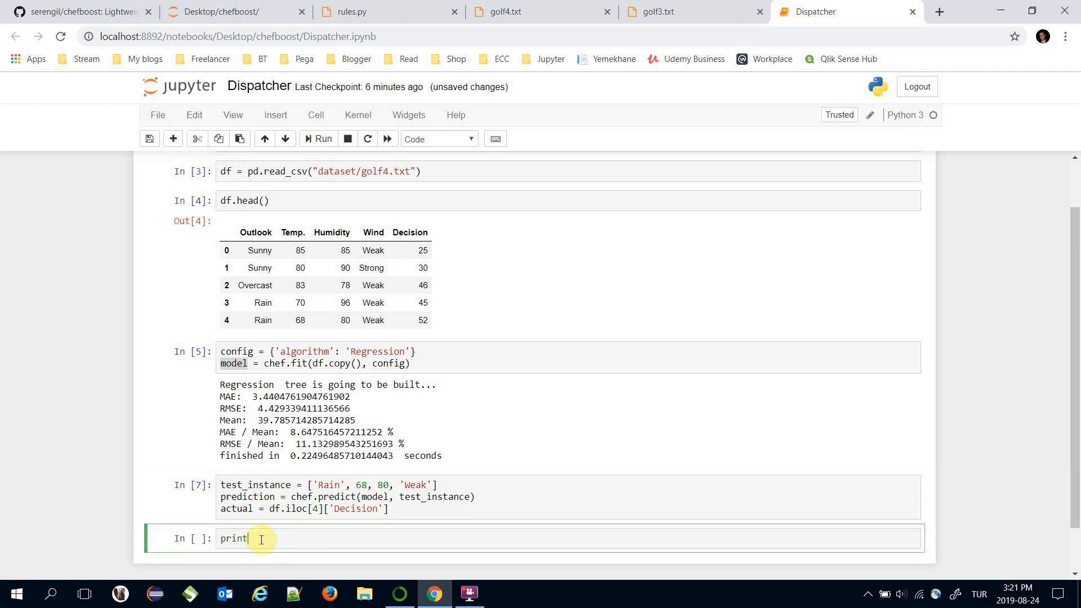
pyautogui.write('("pr")')
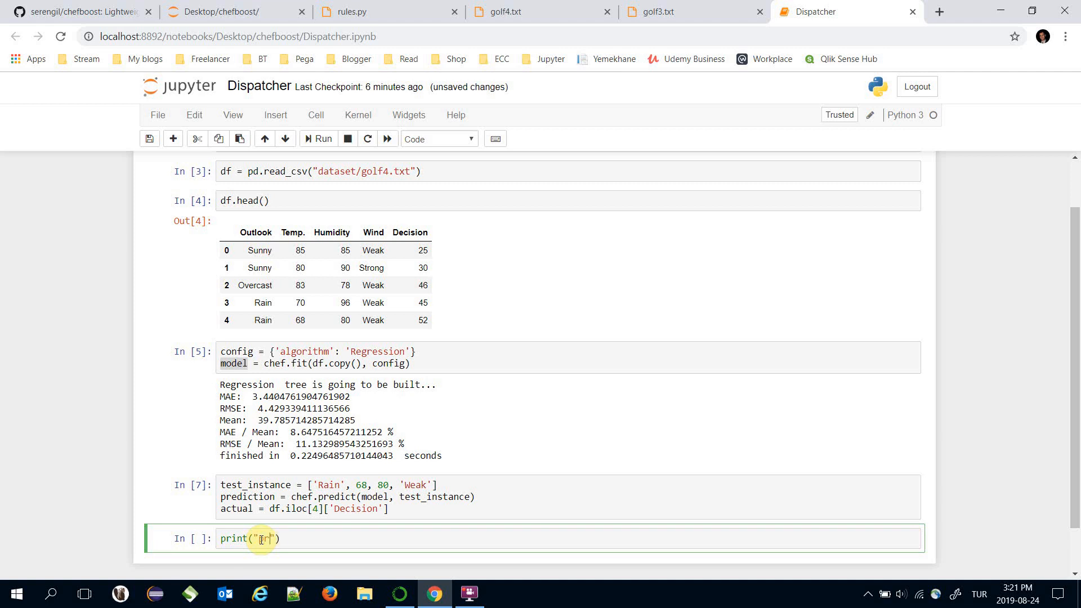
pyautogui.write('prediction:')
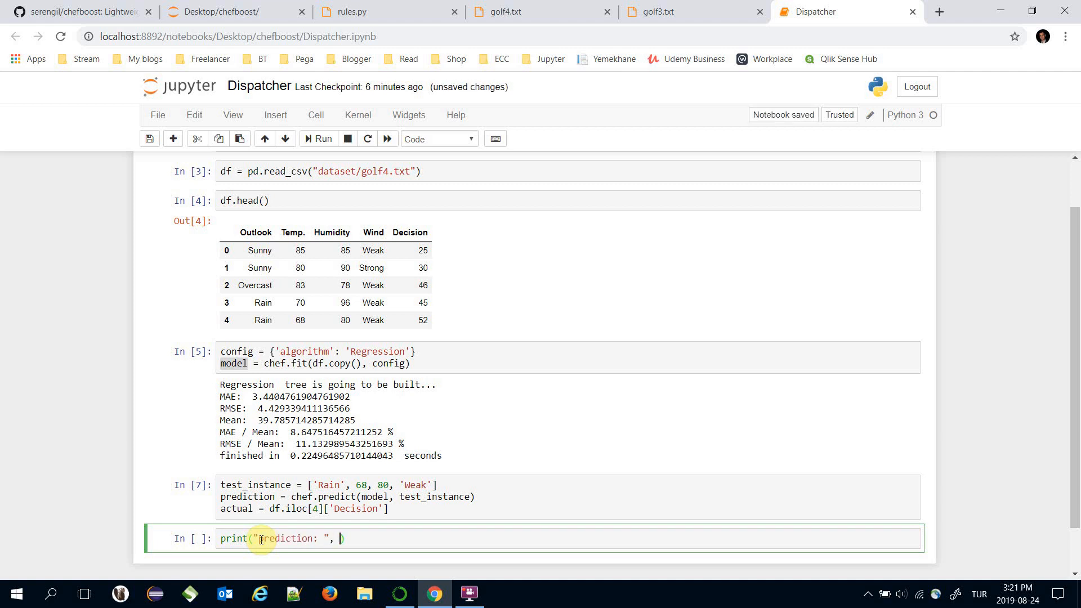
pyautogui.write('prediction,"')
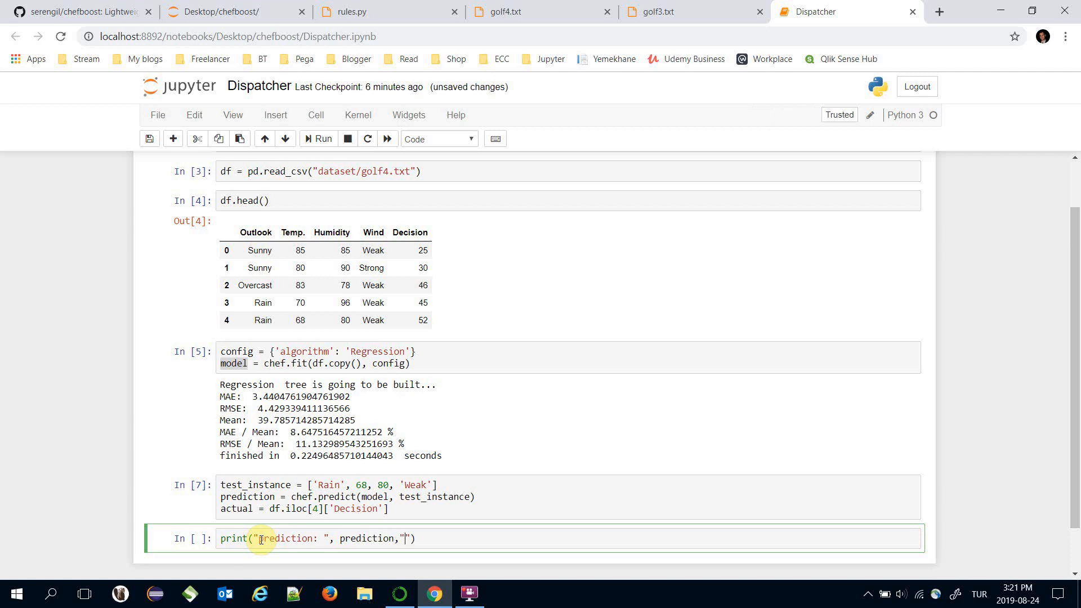
pyautogui.write('-')
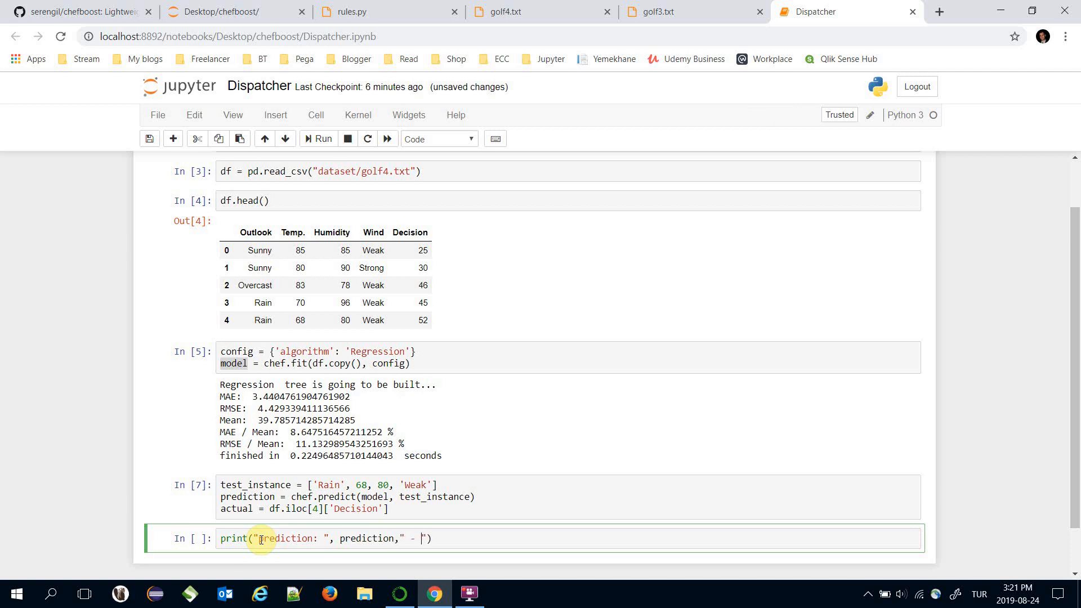
pyautogui.write('actual:')
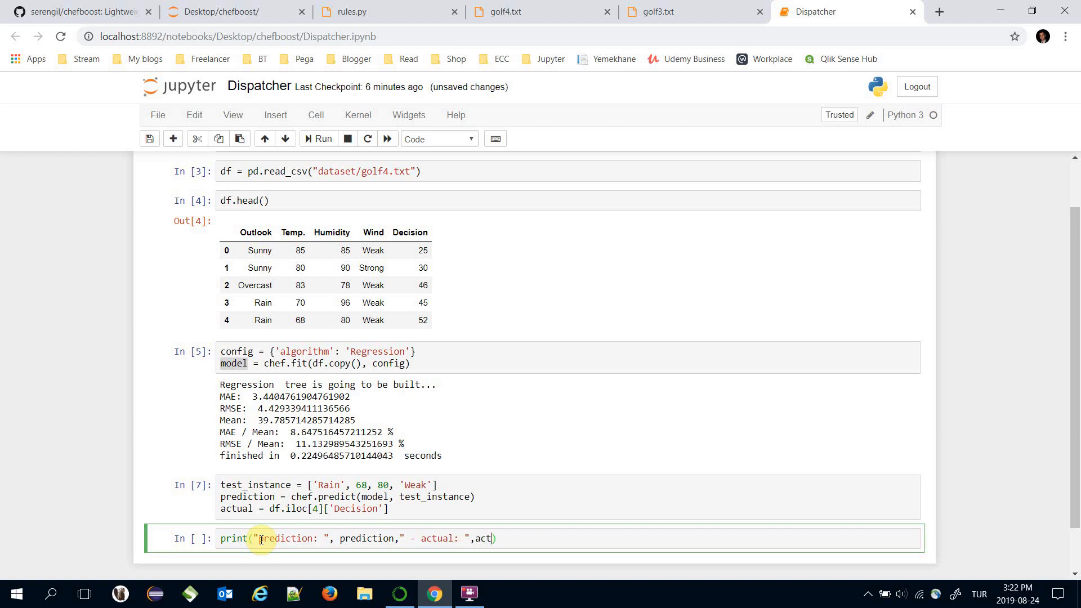
pyautogui.write('ual')
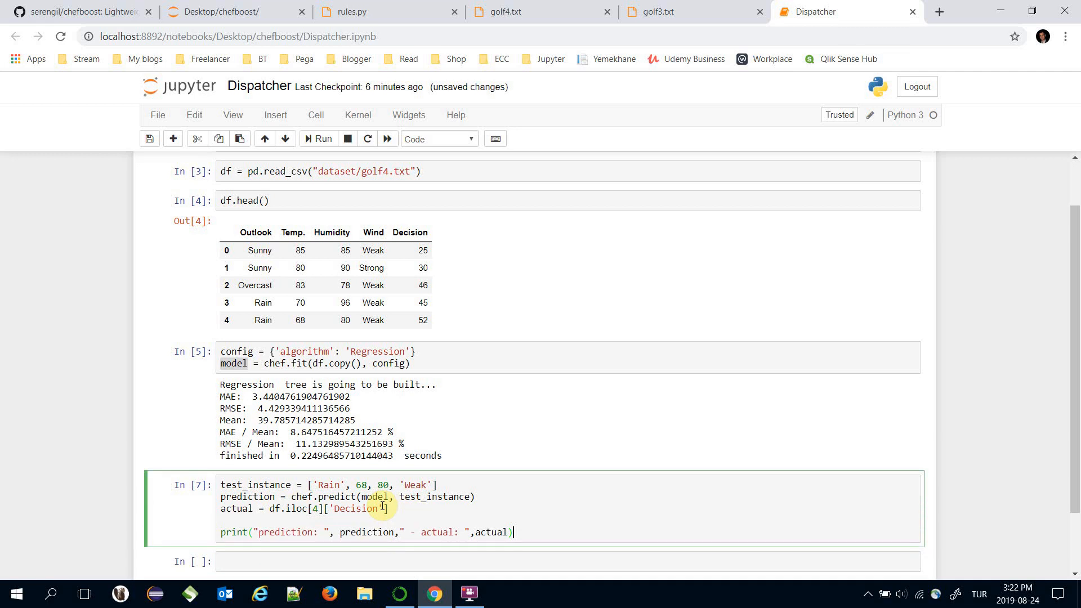
pyautogui.scroll(-3)
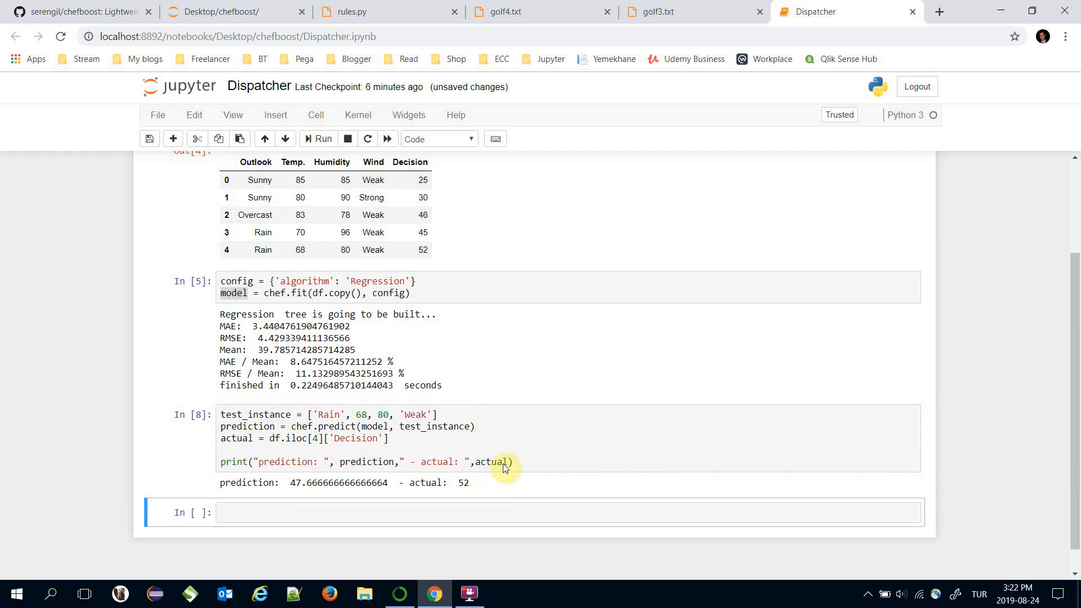
# Step: Add the error (actual - prediction) to the print, showing about 4.33
pyautogui.click(507, 461)
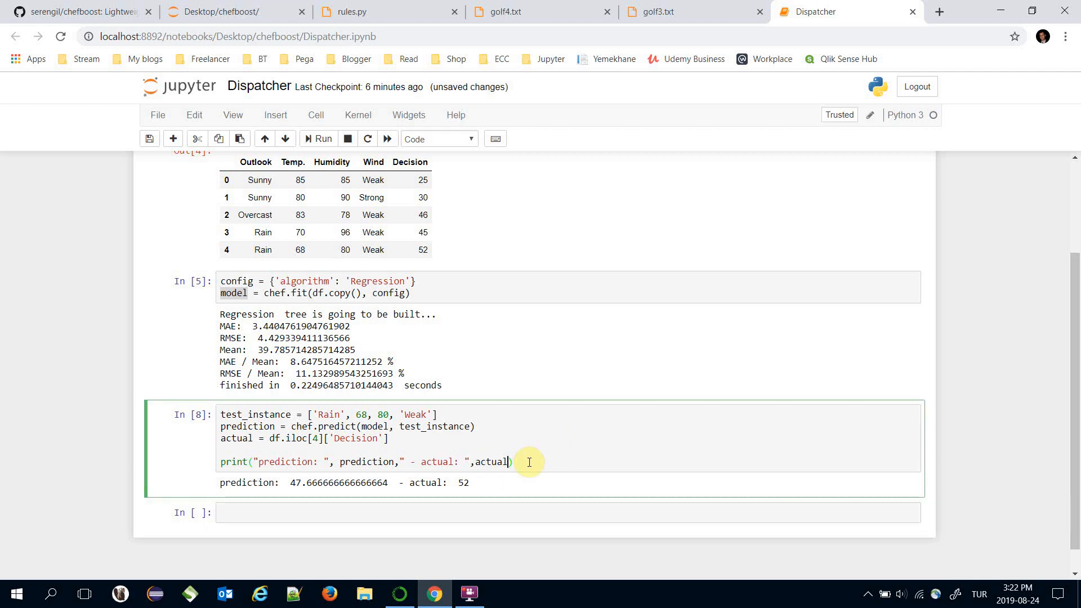
pyautogui.write('""')
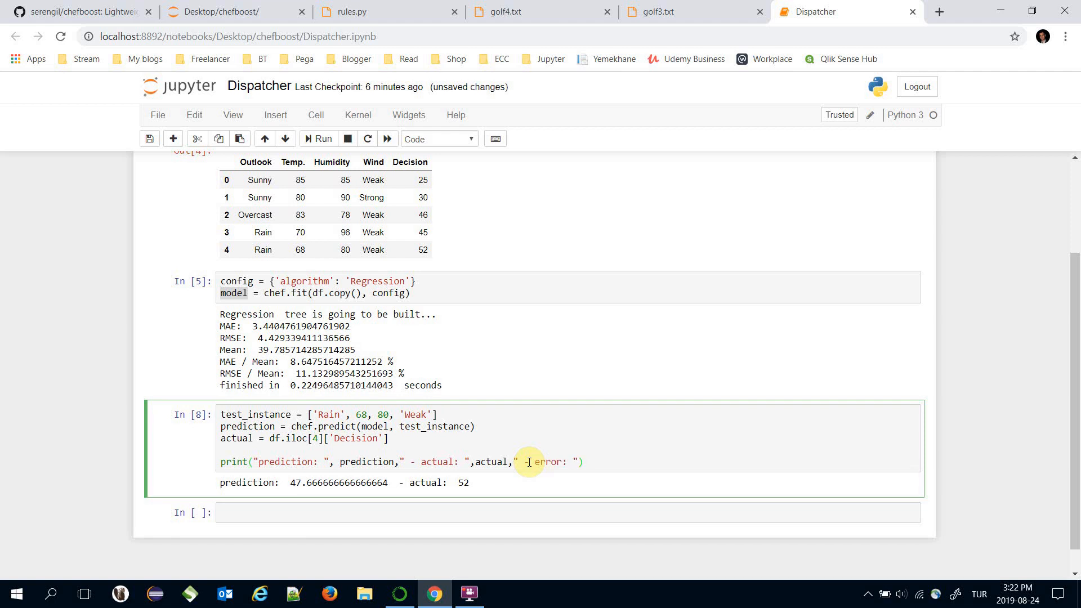
pyautogui.write('(a')
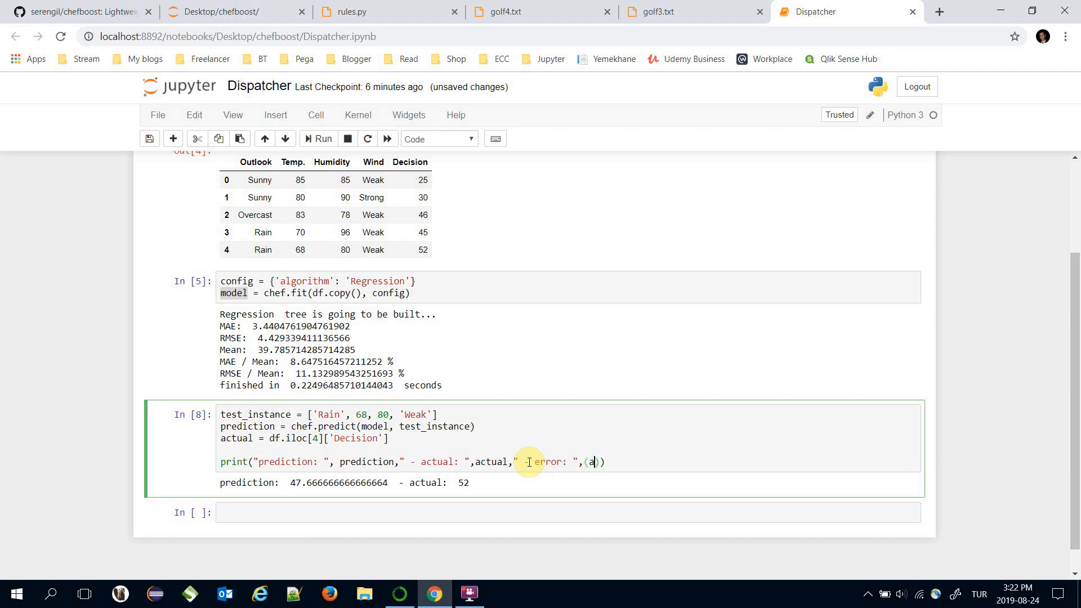
pyautogui.press('Backspace')
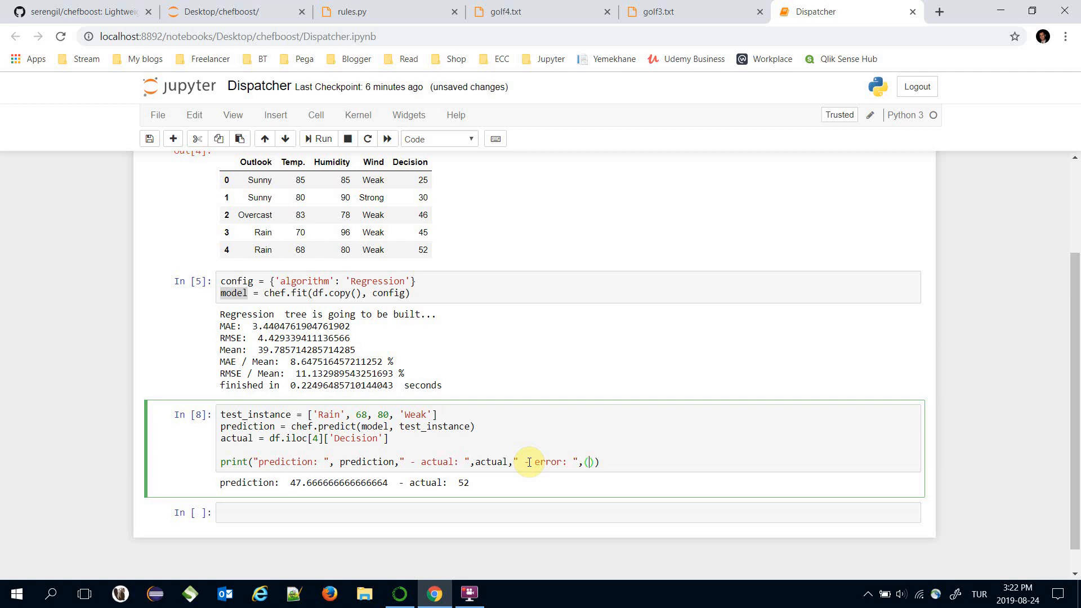
pyautogui.write('prediction')
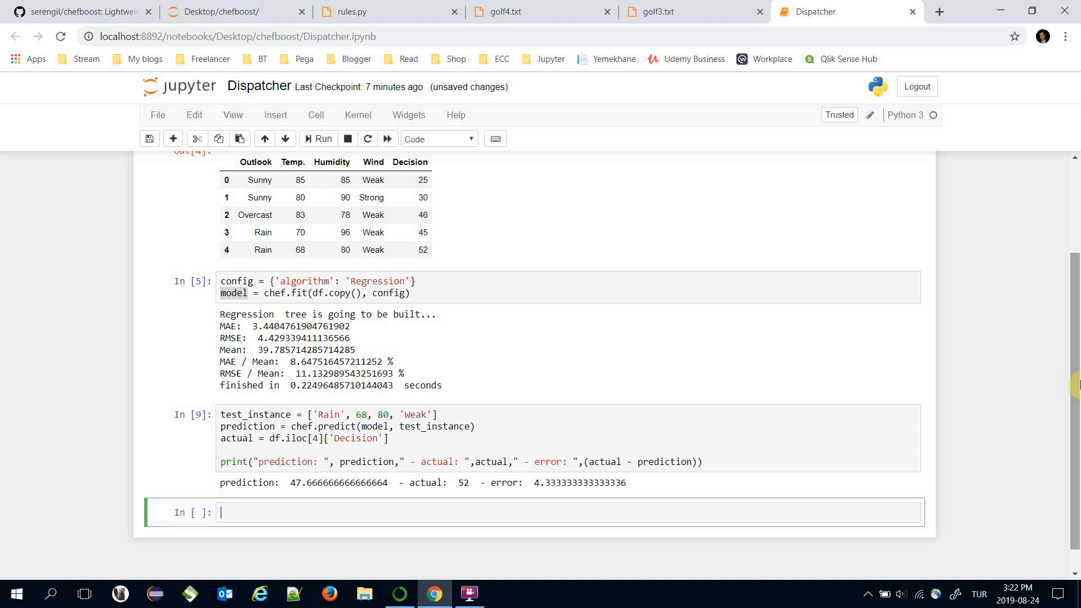
# Step: Start a loop 'for index, instance in df.iterrows()' over the dataframe rows
pyautogui.write('for')
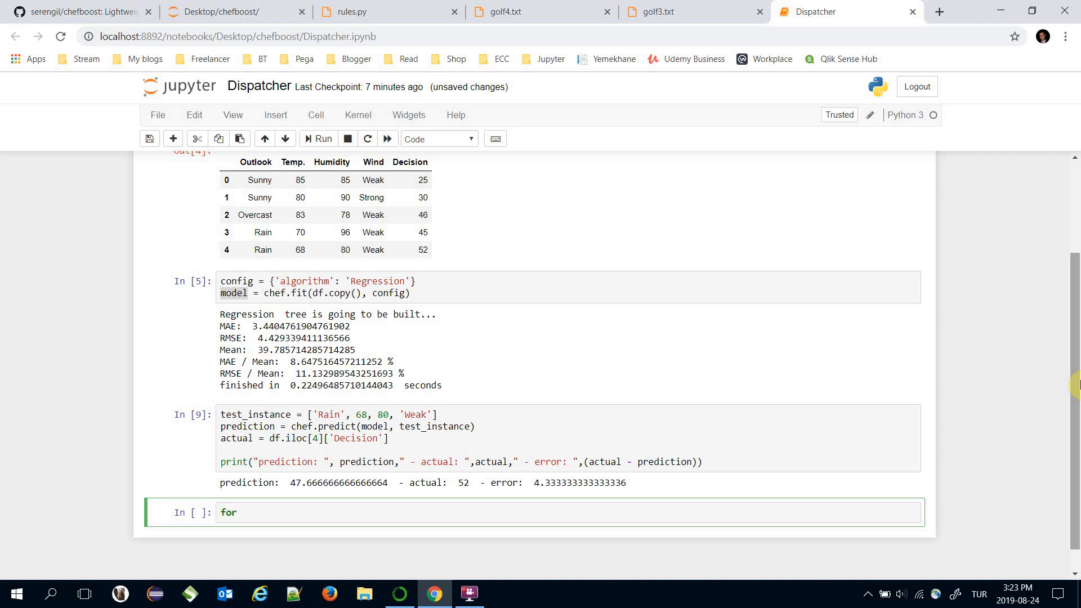
pyautogui.write('index, ins')
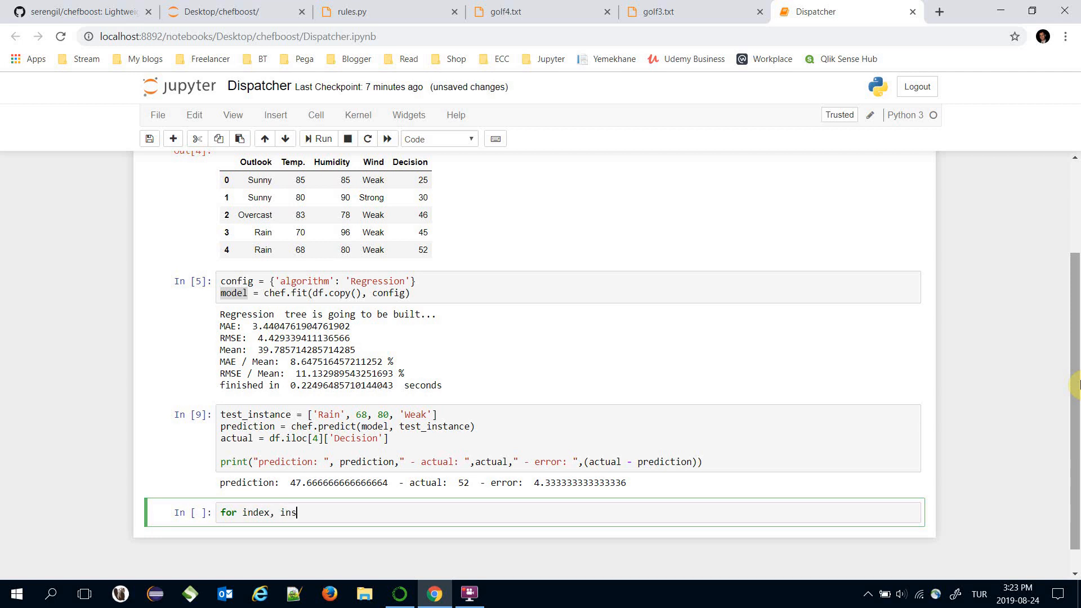
pyautogui.write('tance in df.')
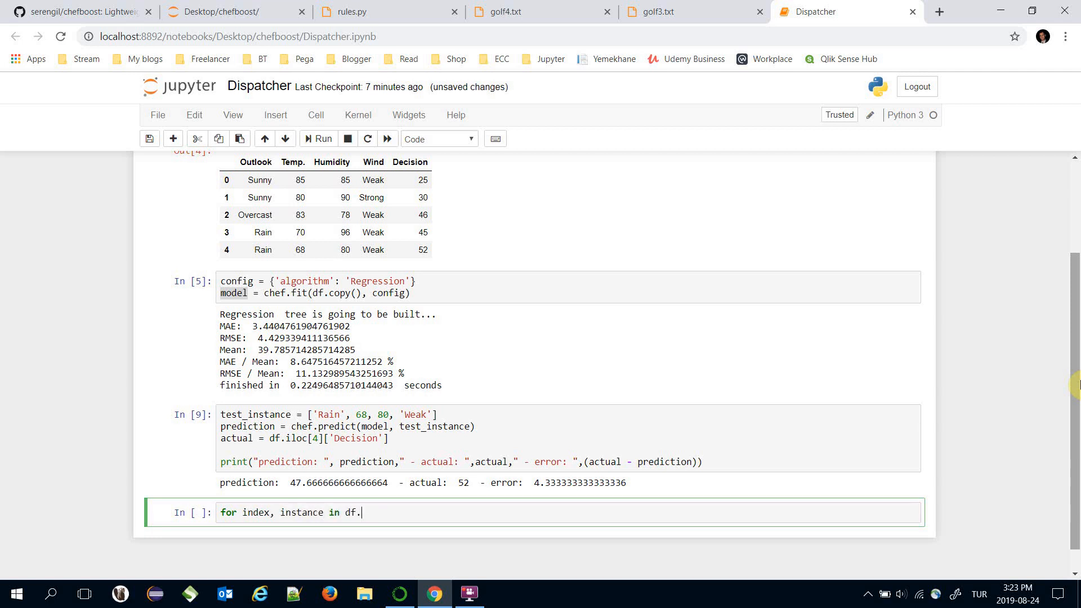
pyautogui.write('iterrows():')
pyautogui.write('#print(index,": ",instance')
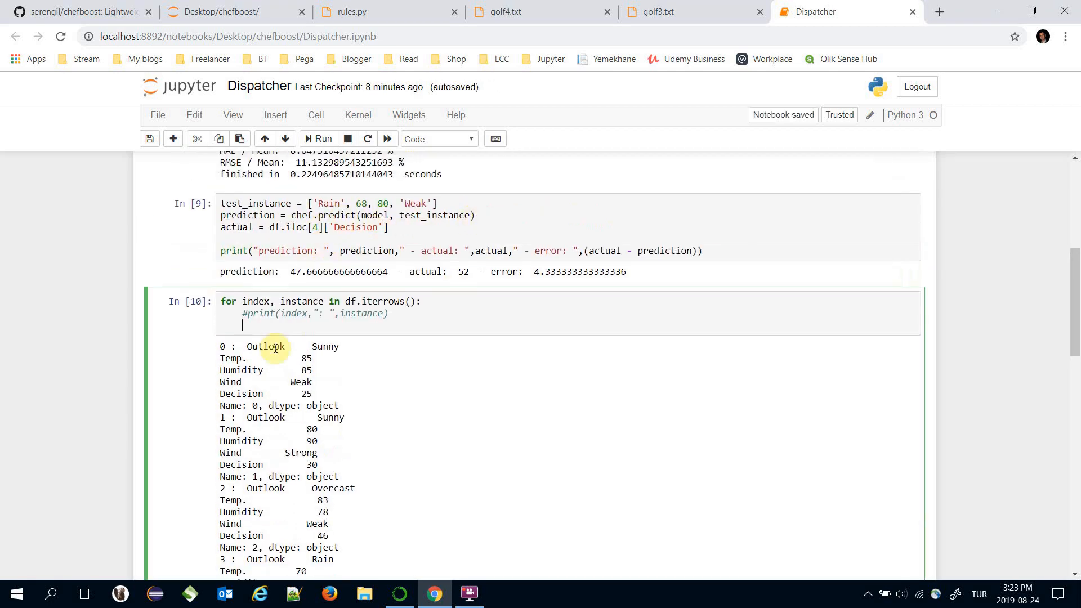
# Step: Inside the loop, set prediction = chef.predict(model, instance) and actual = instance['Decision']
pyautogui.write('chef.pred')
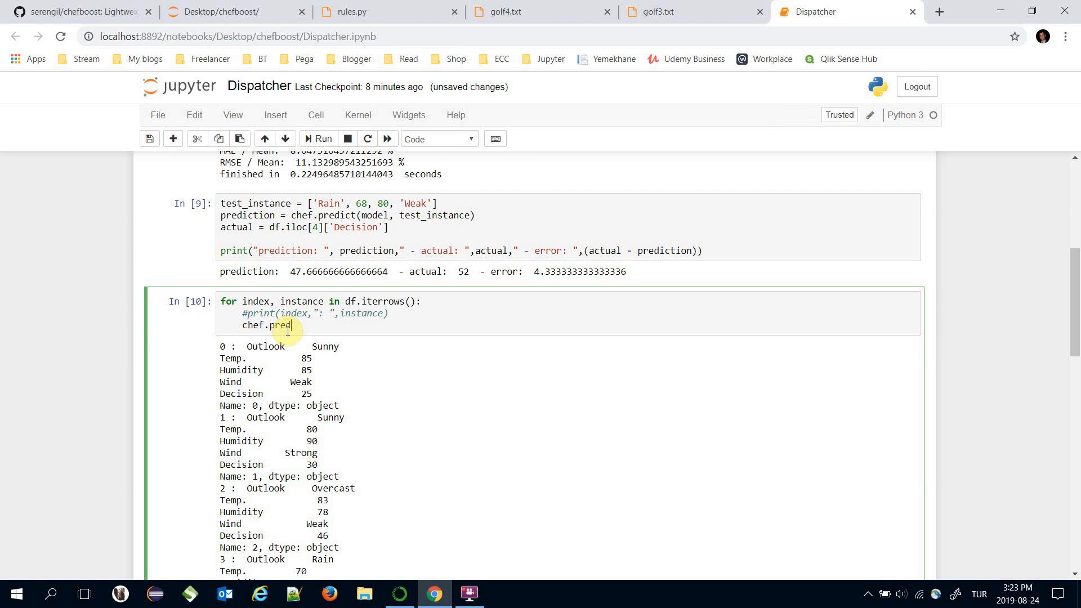
pyautogui.write('ict(model)')
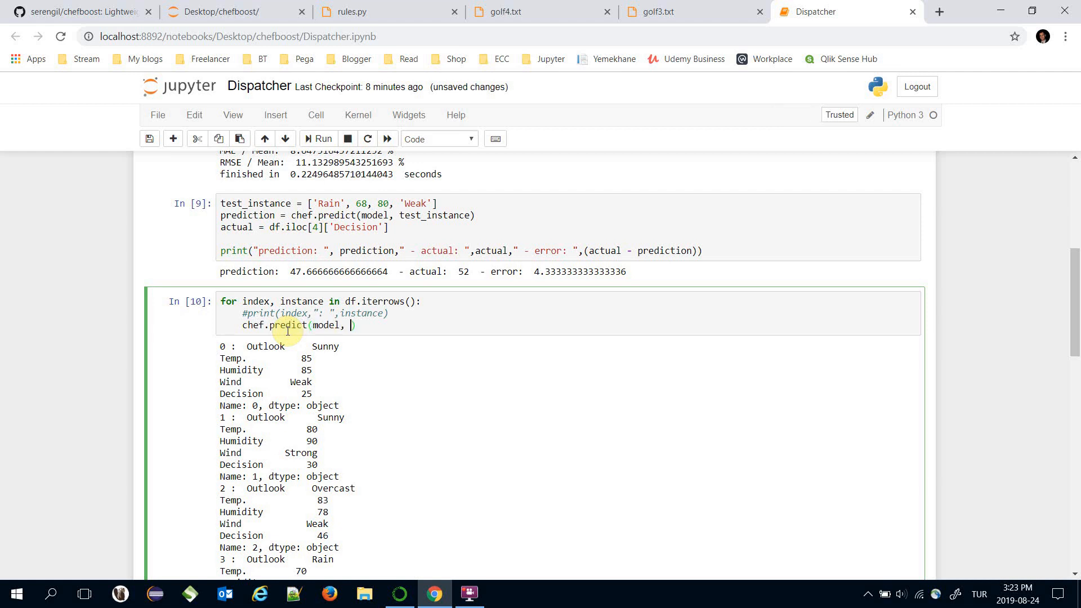
pyautogui.write('instance')
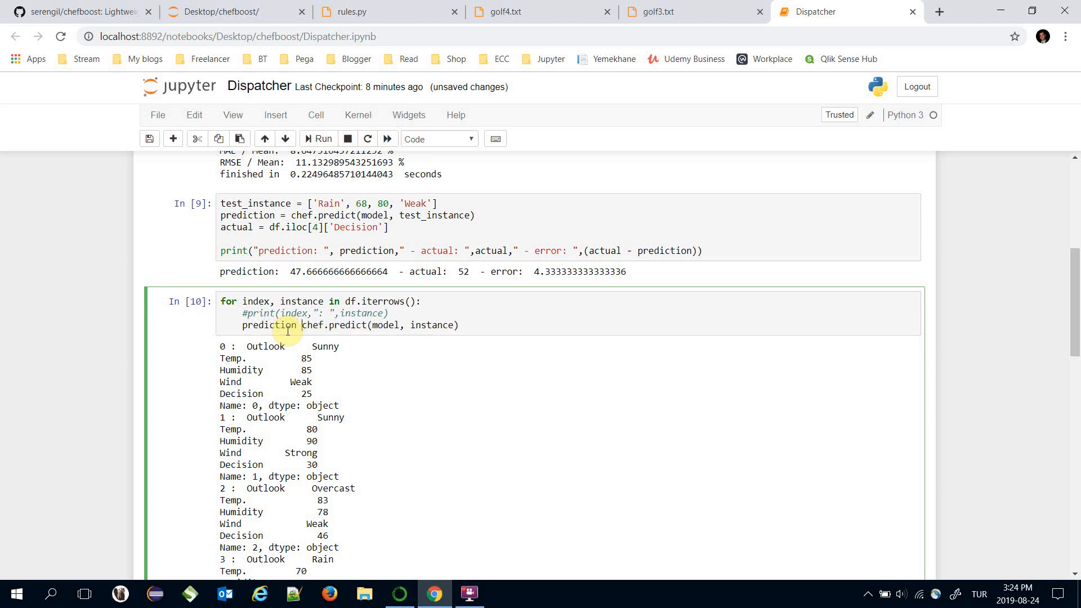
pyautogui.write('actual = i')
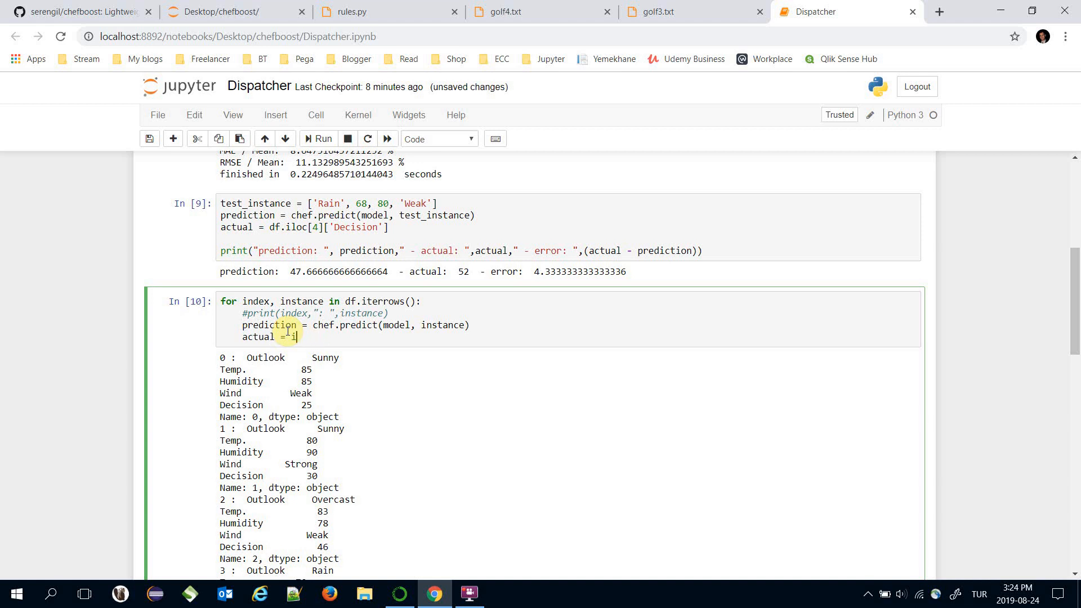
pyautogui.write('nstance[]')
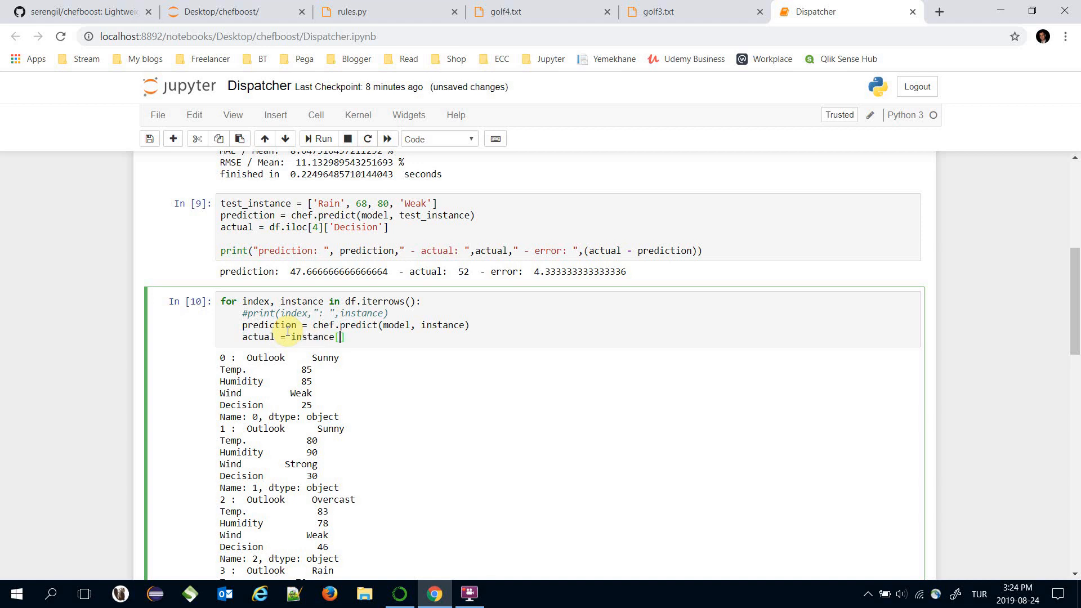
pyautogui.write("'Decision")
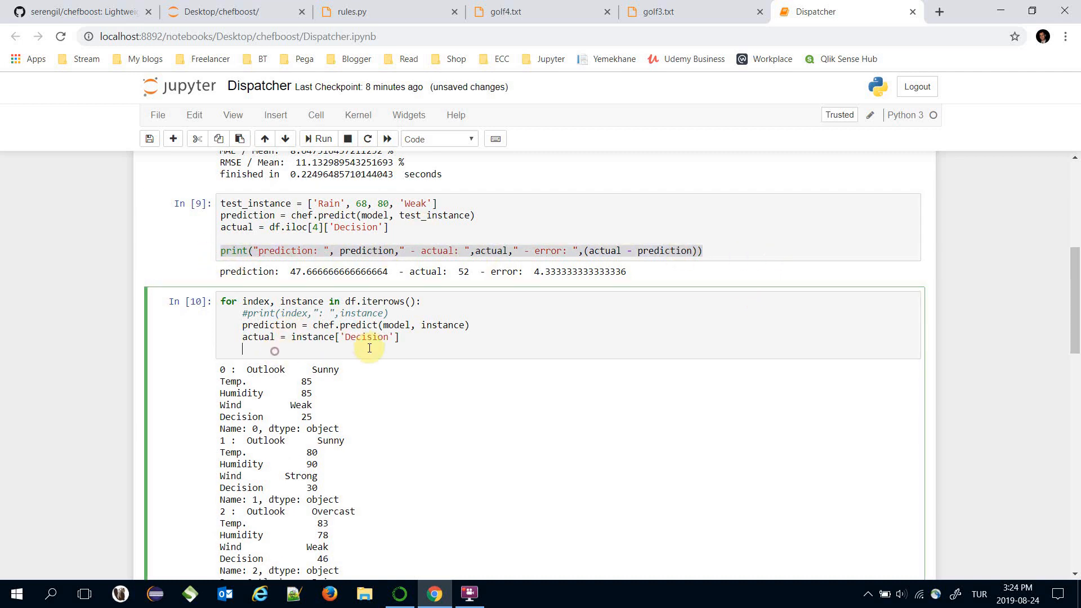
# Step: Print prediction, actual and error per row, then wrap the error in abs() and rerun
pyautogui.write('print("prediction: ", prediction," - actual: ",actual," - error: ",(actual - prediction))')
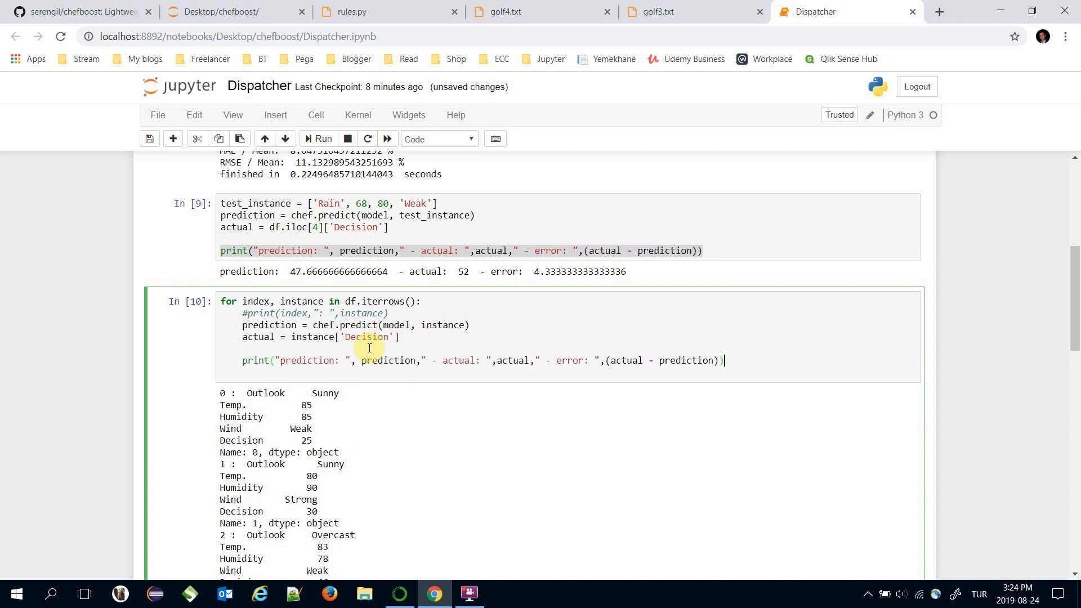
pyautogui.click(318, 139)
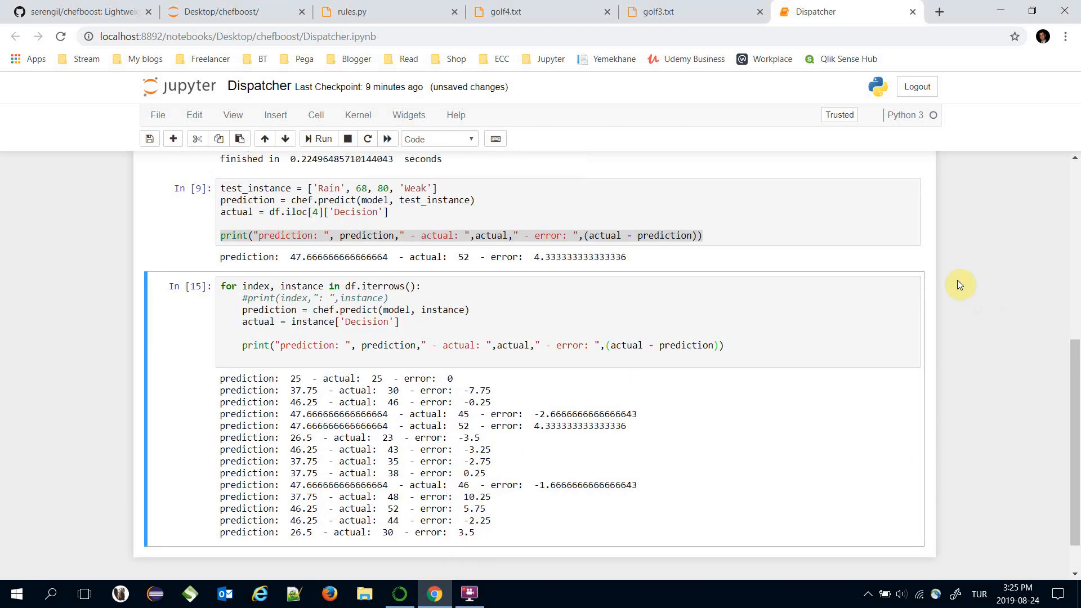
pyautogui.moveTo(446, 277)
pyautogui.write('abs')
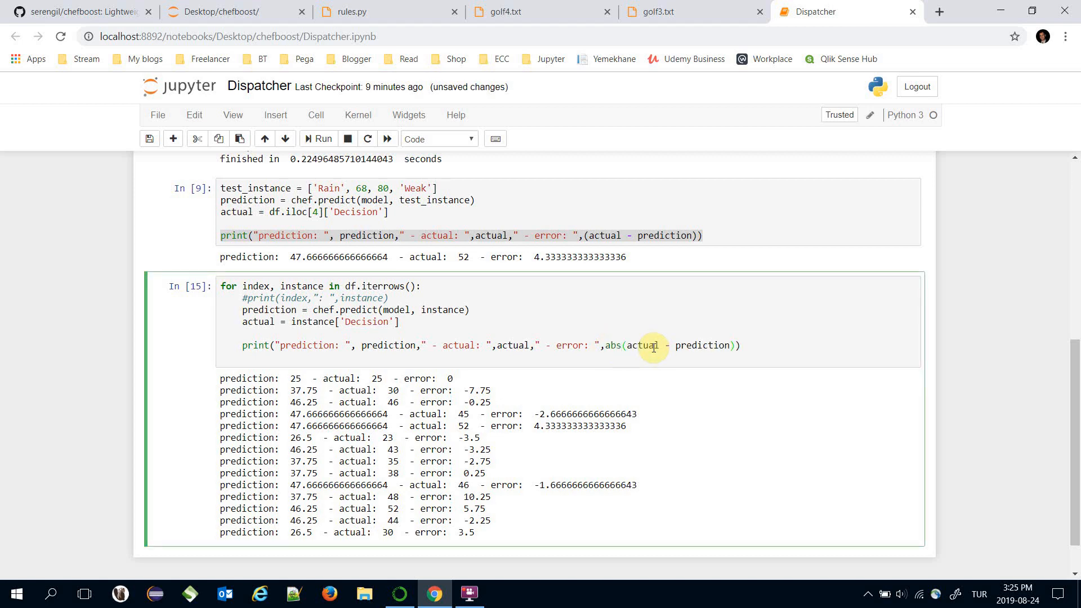
pyautogui.click(318, 138)
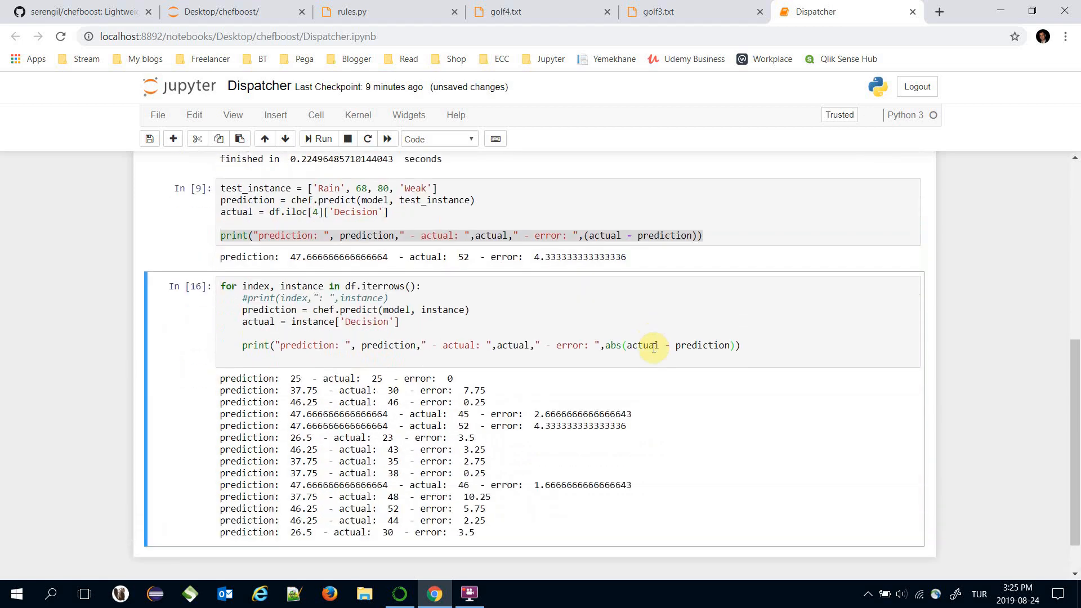
pyautogui.moveTo(993, 405)
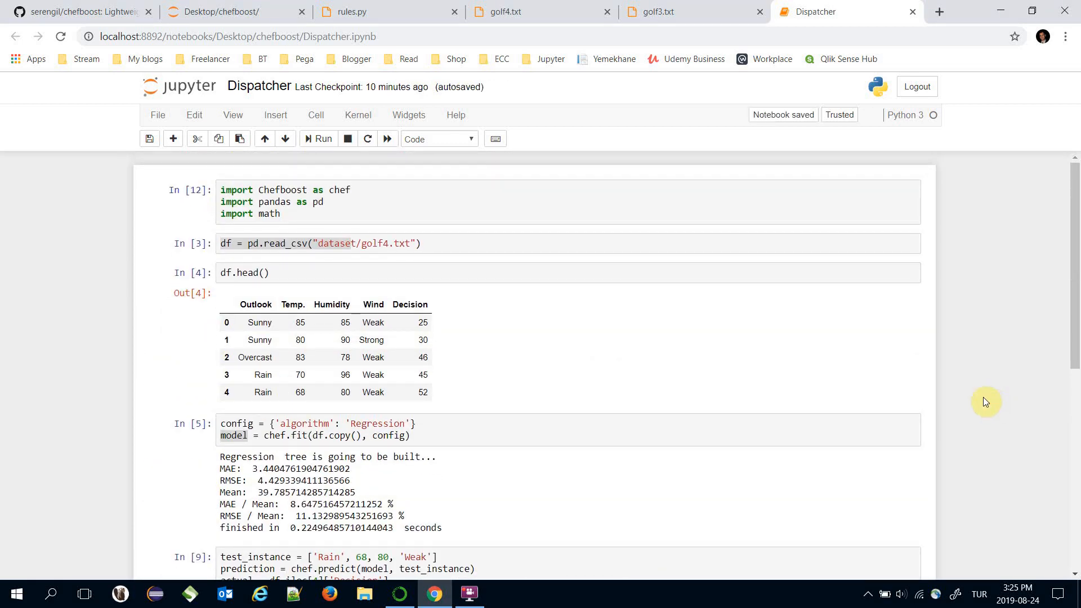
# Step: Switch the dataset to golf3.txt, clear all cell outputs, and restart the kernel
pyautogui.click(388, 242)
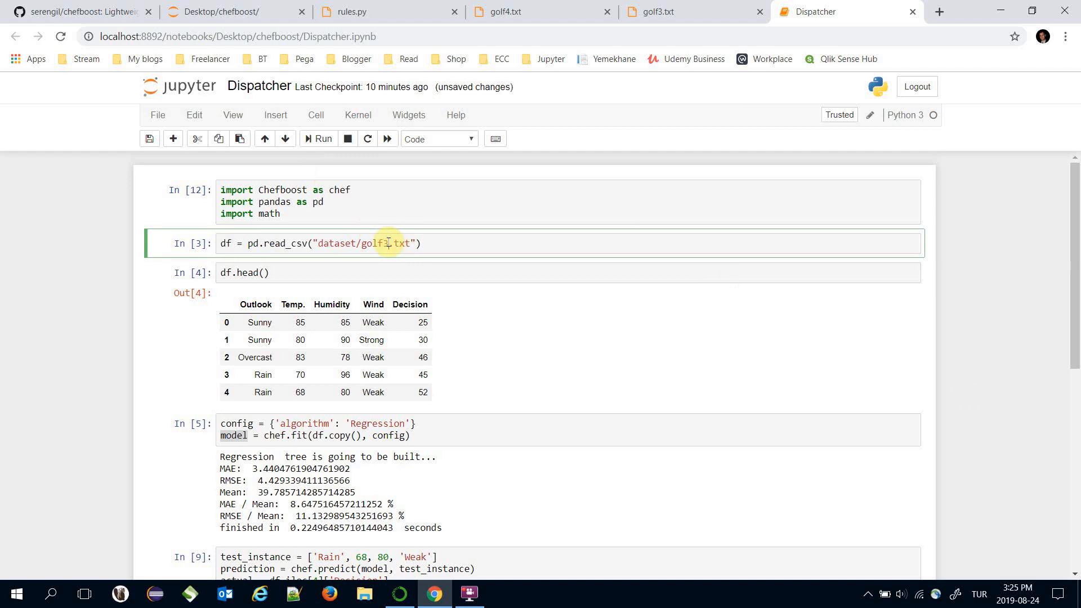
pyautogui.click(315, 115)
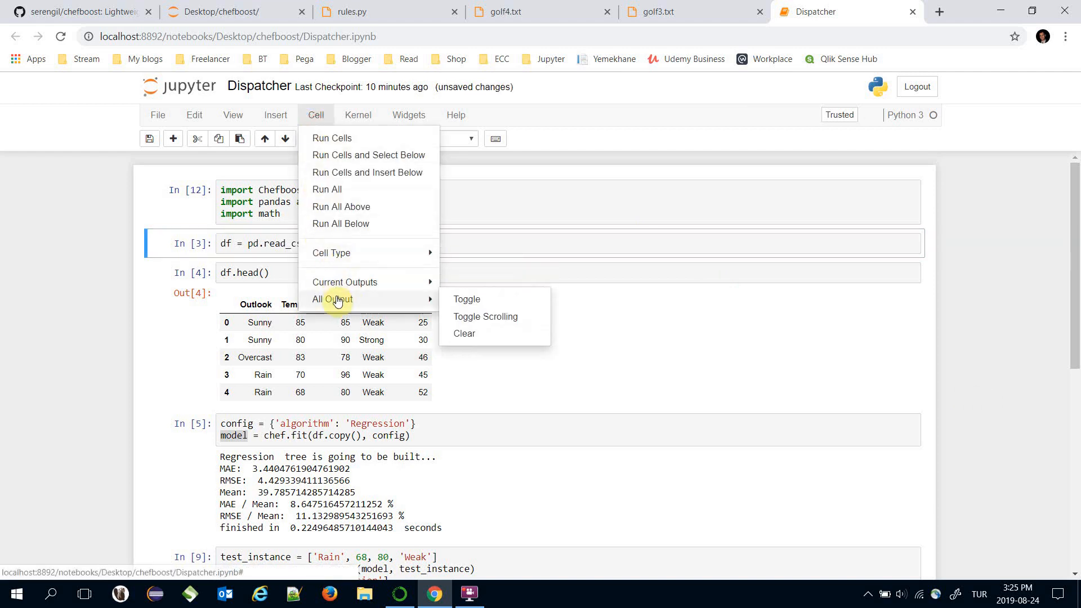
pyautogui.click(465, 333)
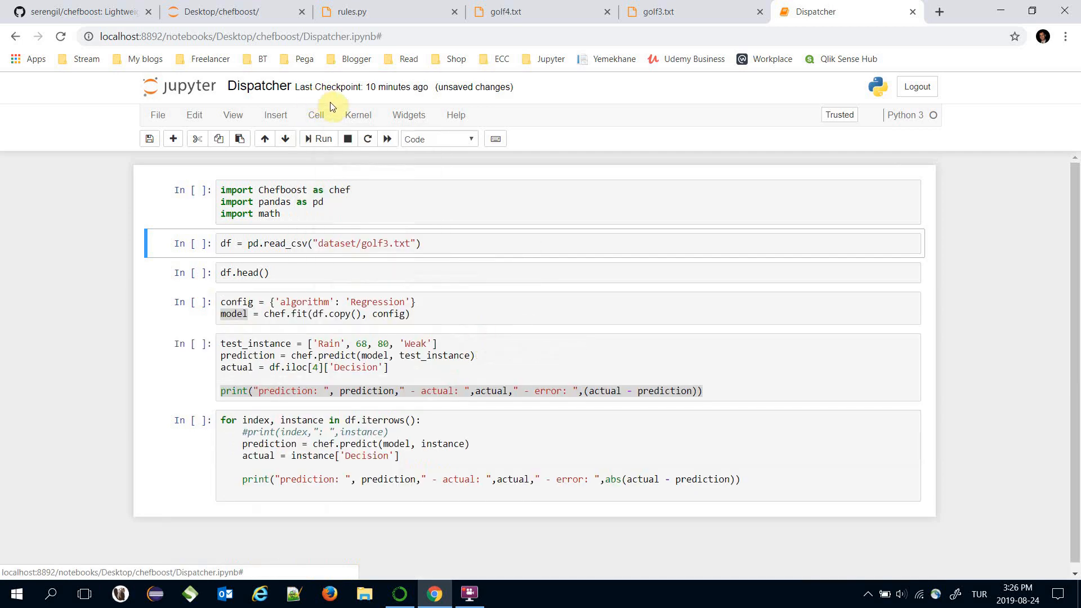
pyautogui.click(358, 114)
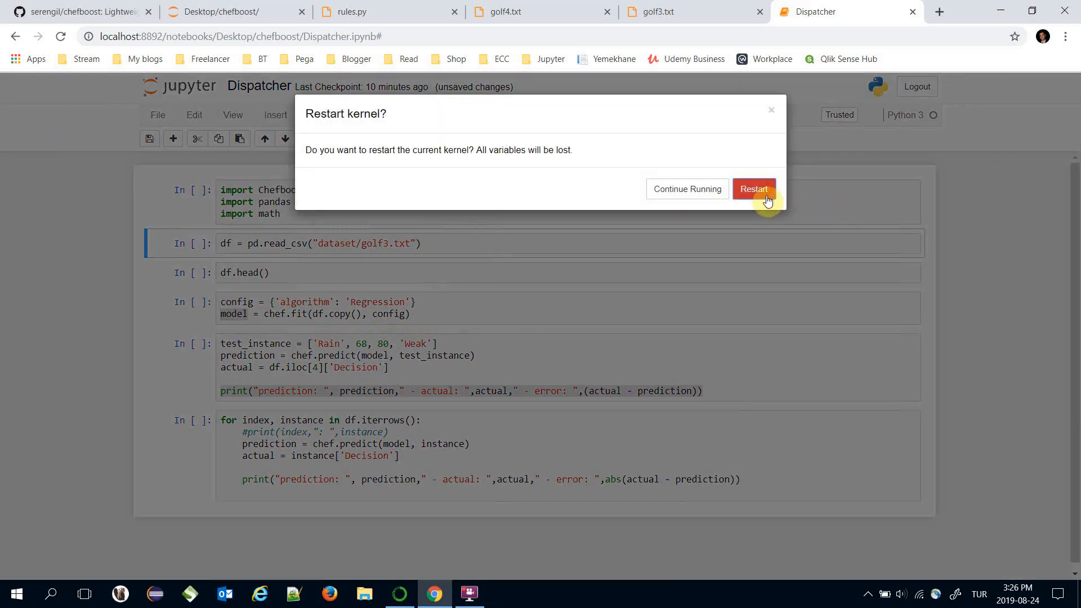
pyautogui.click(753, 189)
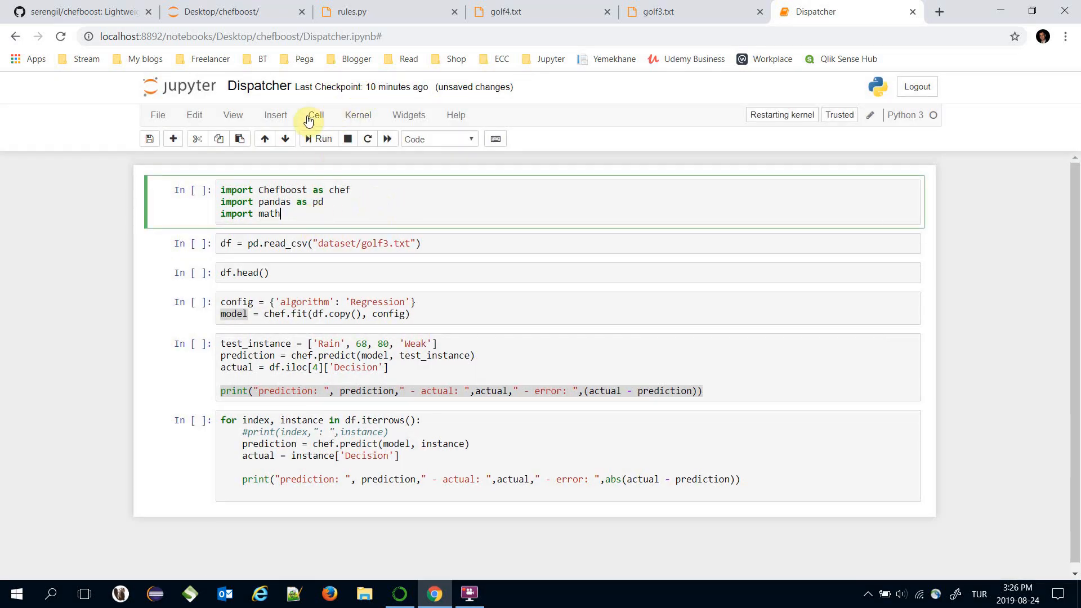
# Step: Run all cells and view the regenerated rules.py file
pyautogui.click(315, 115)
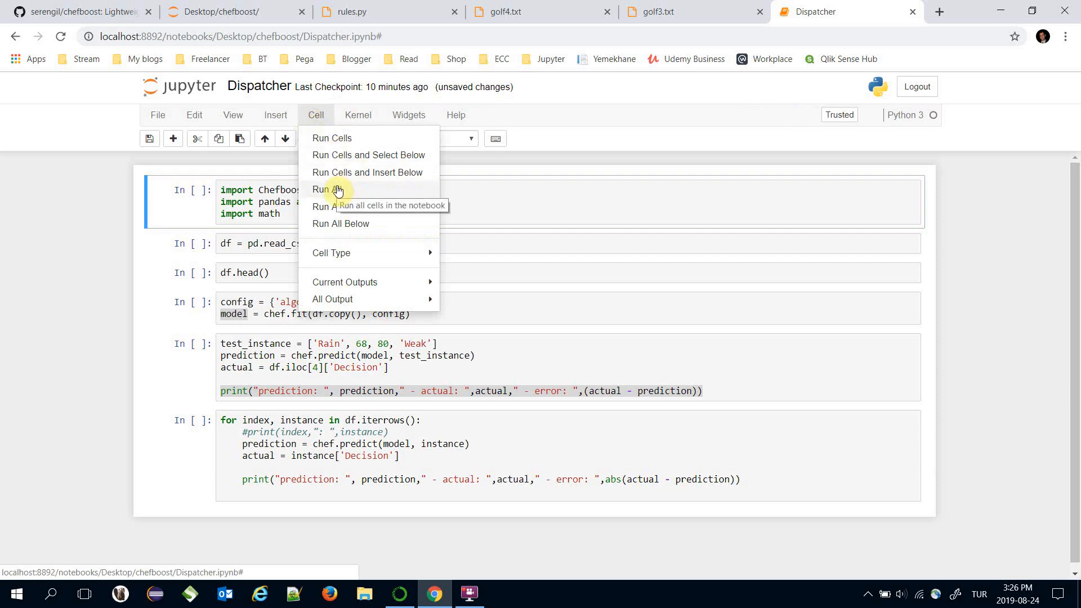
pyautogui.click(331, 190)
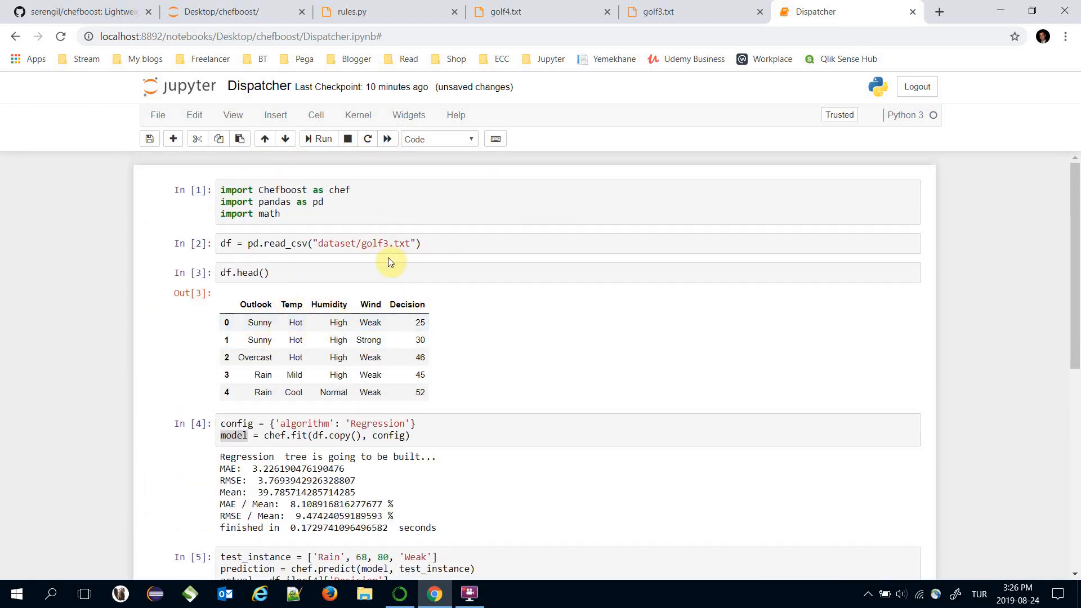
pyautogui.scroll(-3)
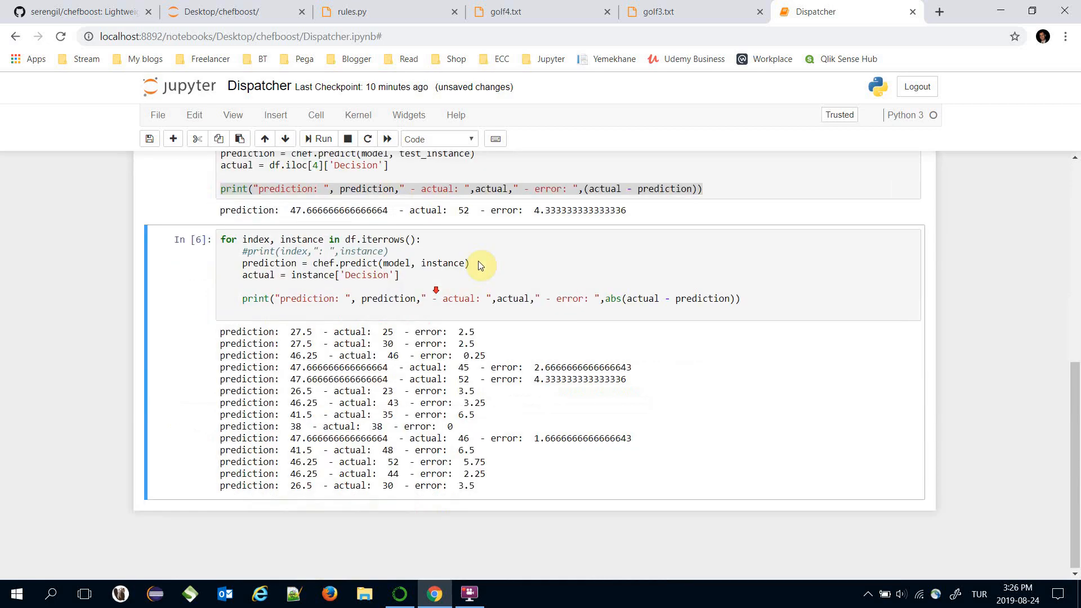
pyautogui.click(344, 12)
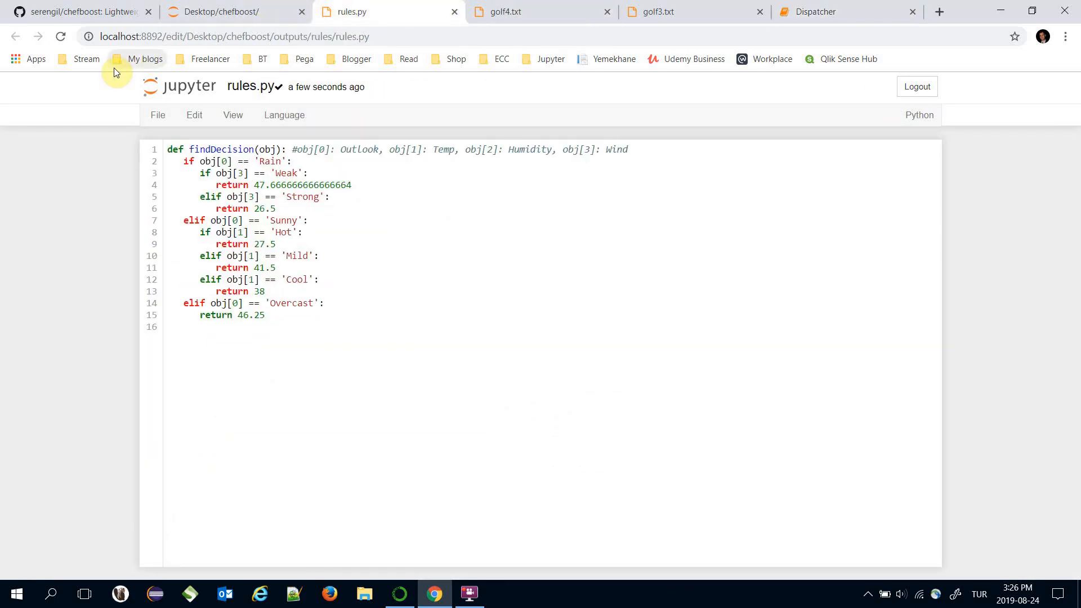
pyautogui.moveTo(832, 6)
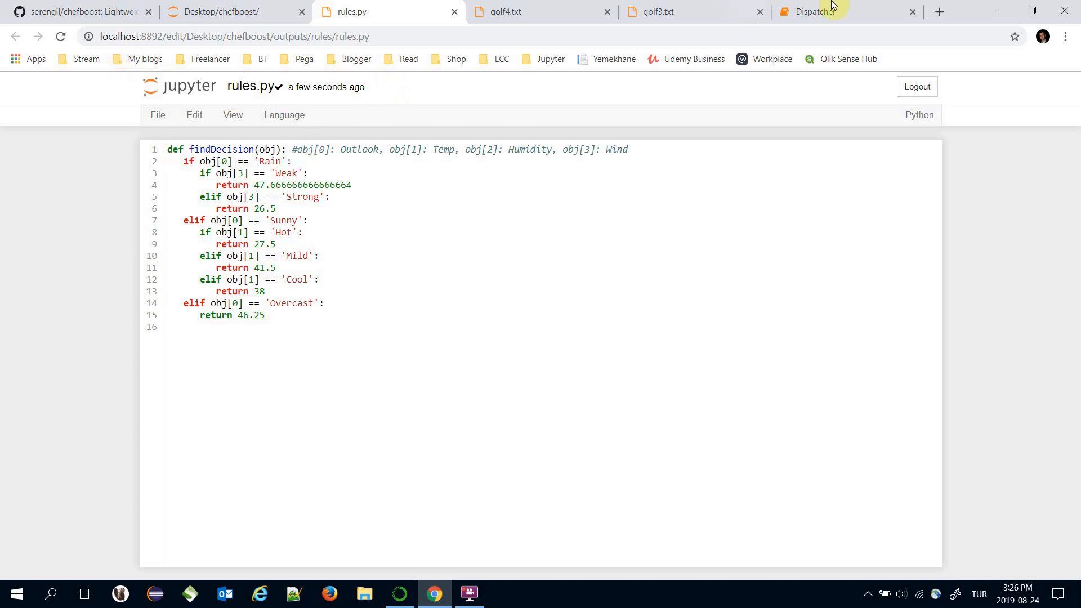
# Step: Switch to the Dispatcher tab listing golf3 predictions, actual values and absolute errors
pyautogui.click(807, 12)
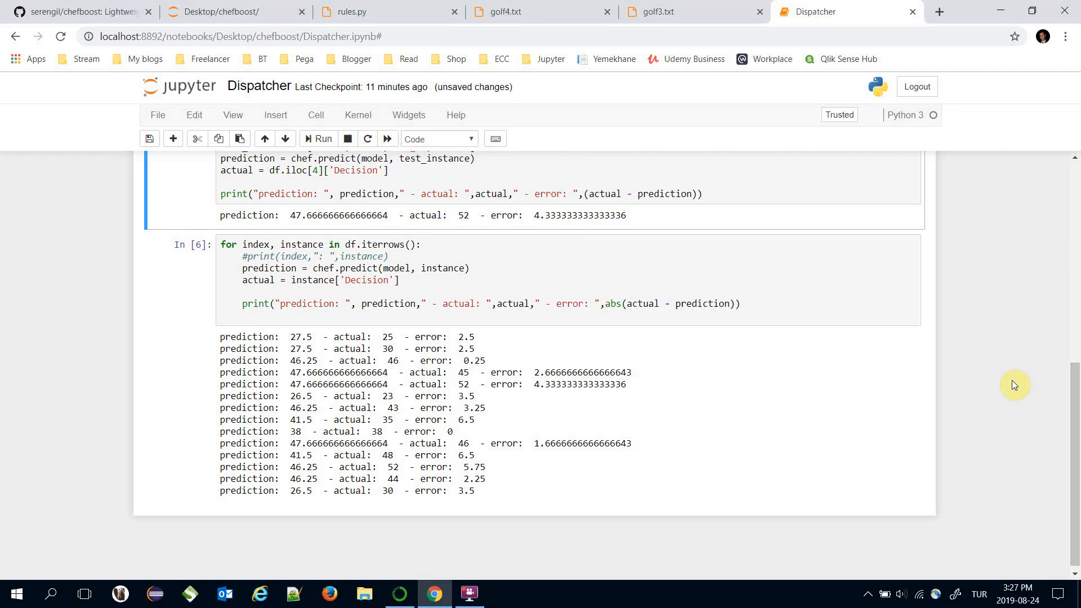
pyautogui.moveTo(992, 399)
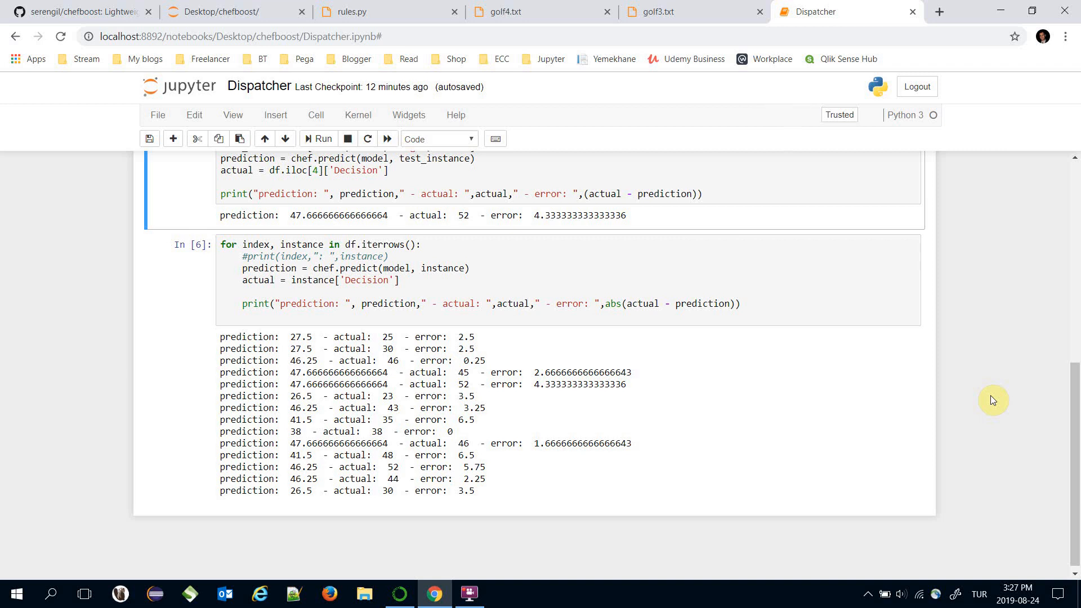
pyautogui.moveTo(1005, 423)
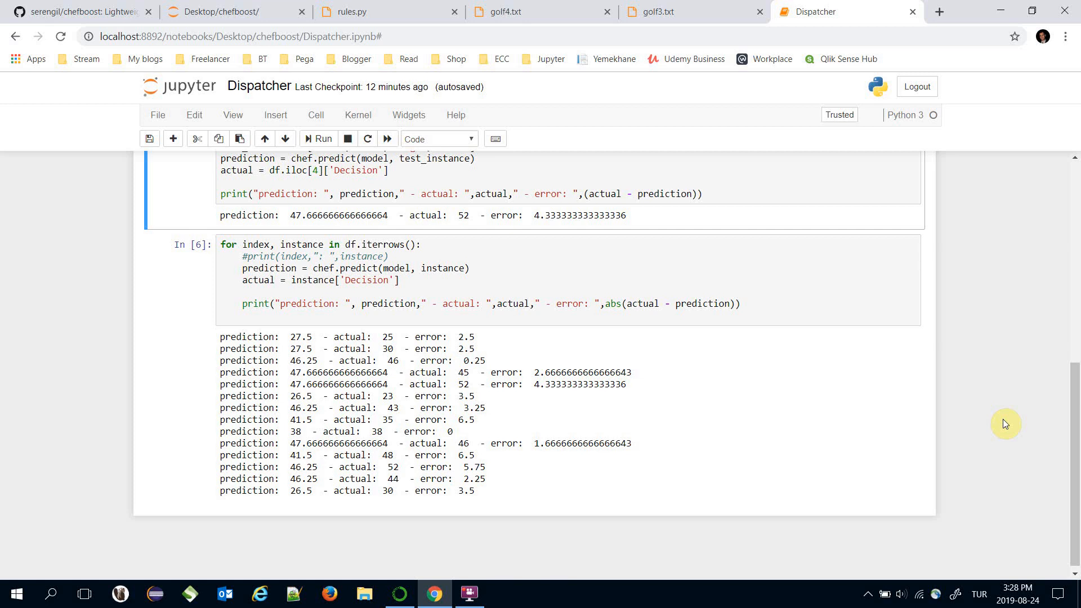
pyautogui.moveTo(970, 413)
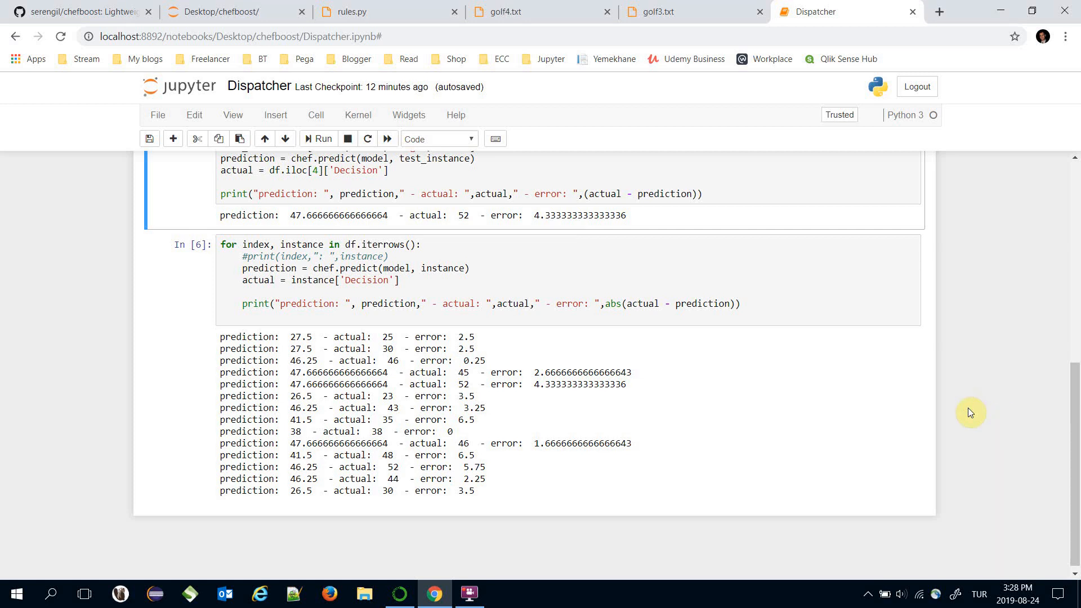